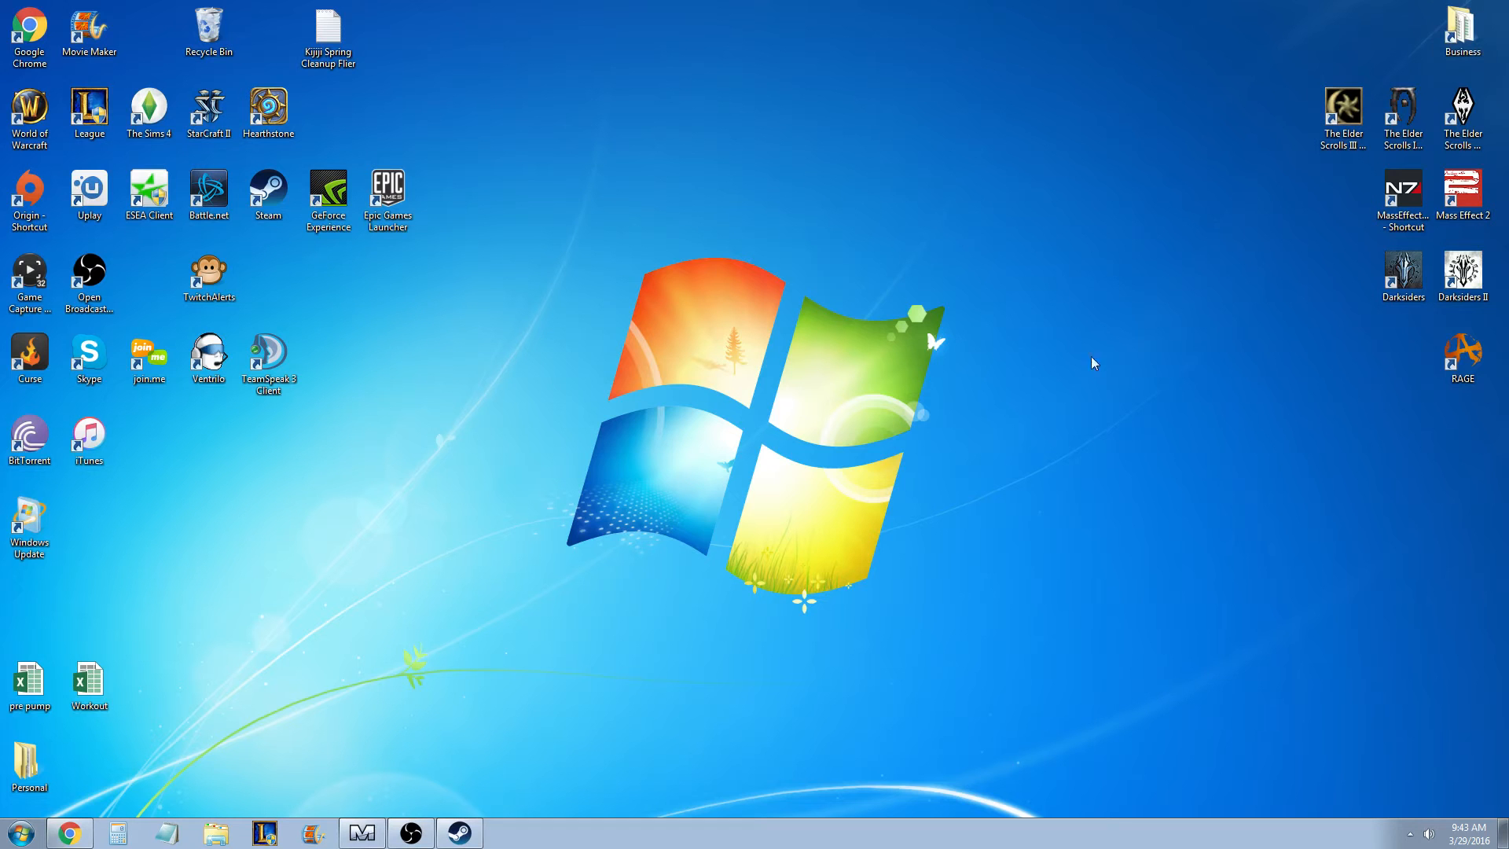
mouse_move(1085, 368)
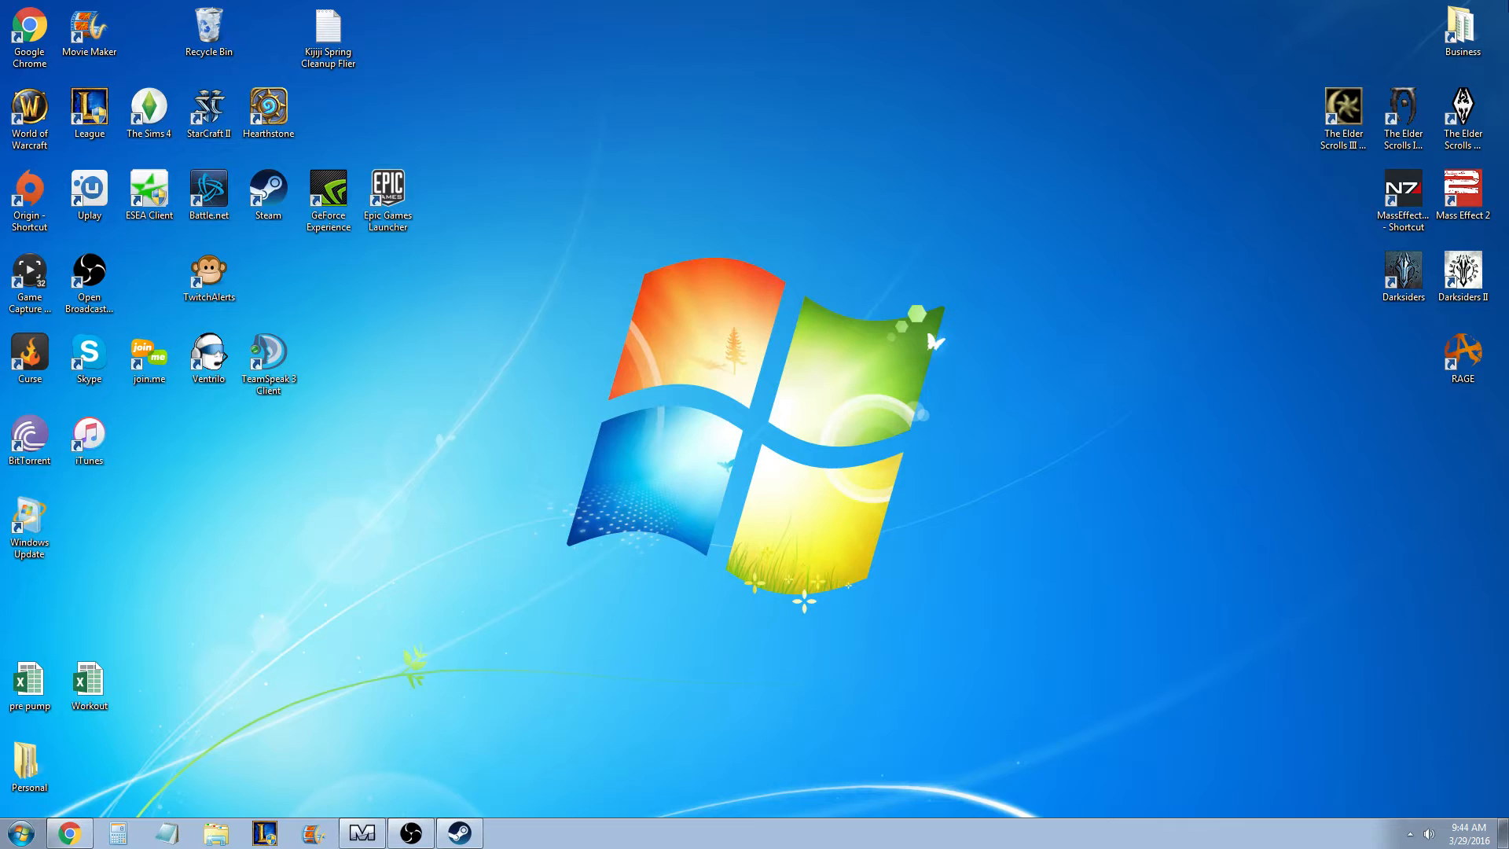
mouse_move(1151, 443)
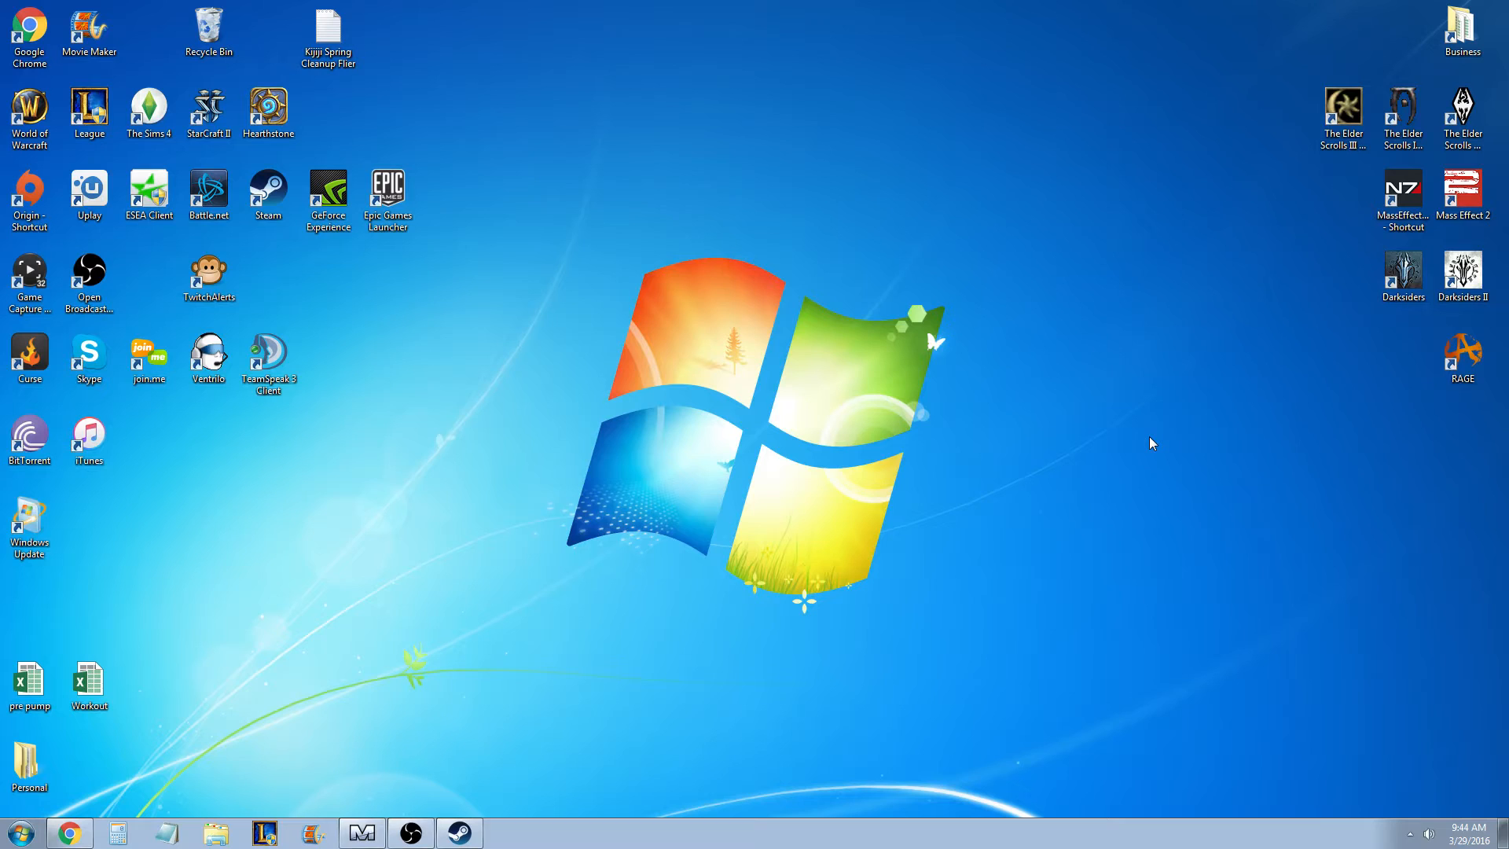
Step: Launch Steam from the desktop and open Mass Effect's Properties from the Library
click(207, 188)
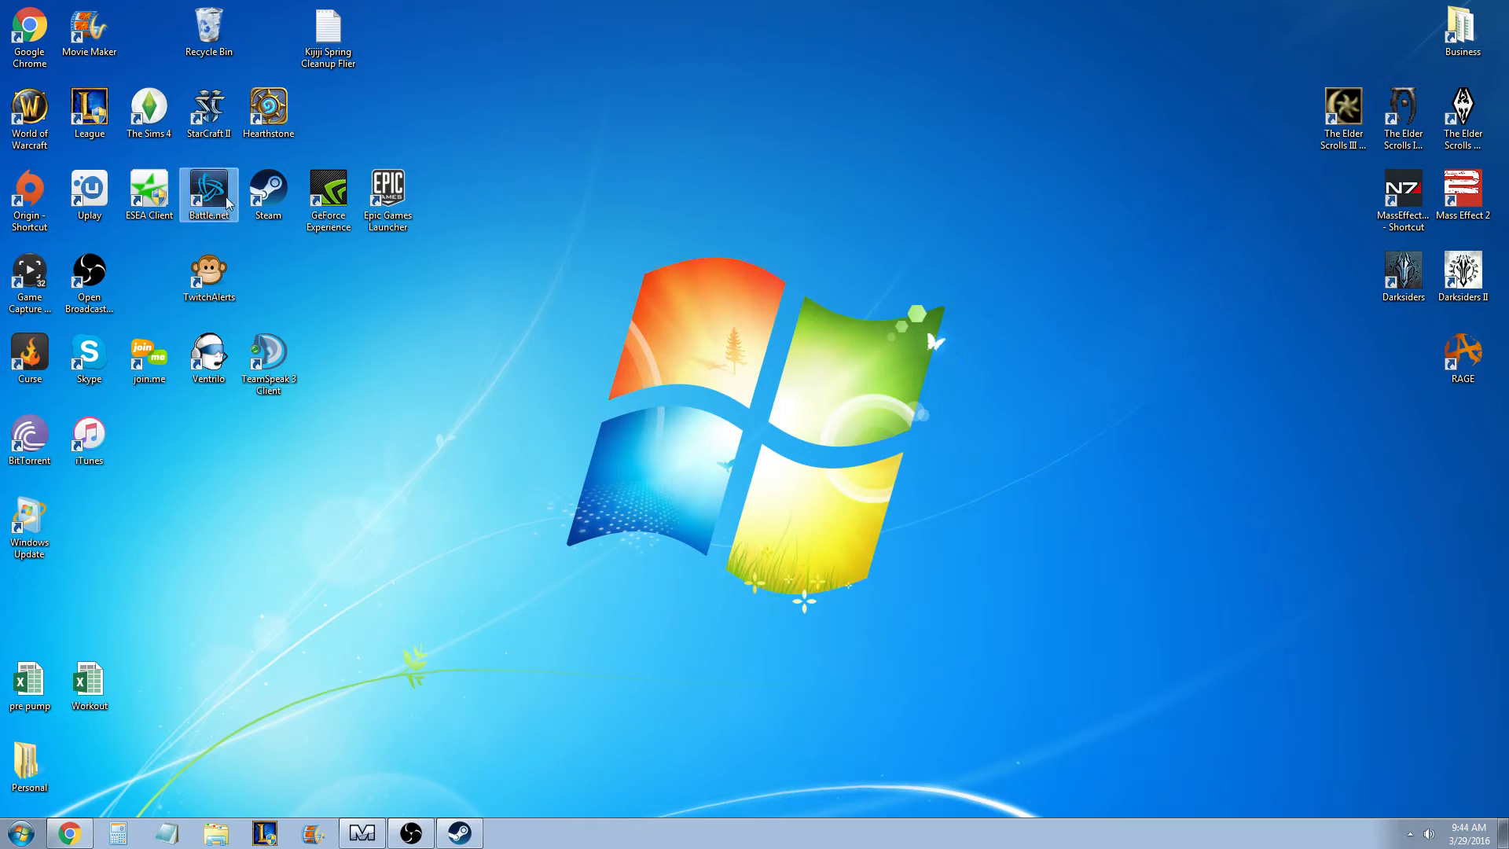
click(267, 189)
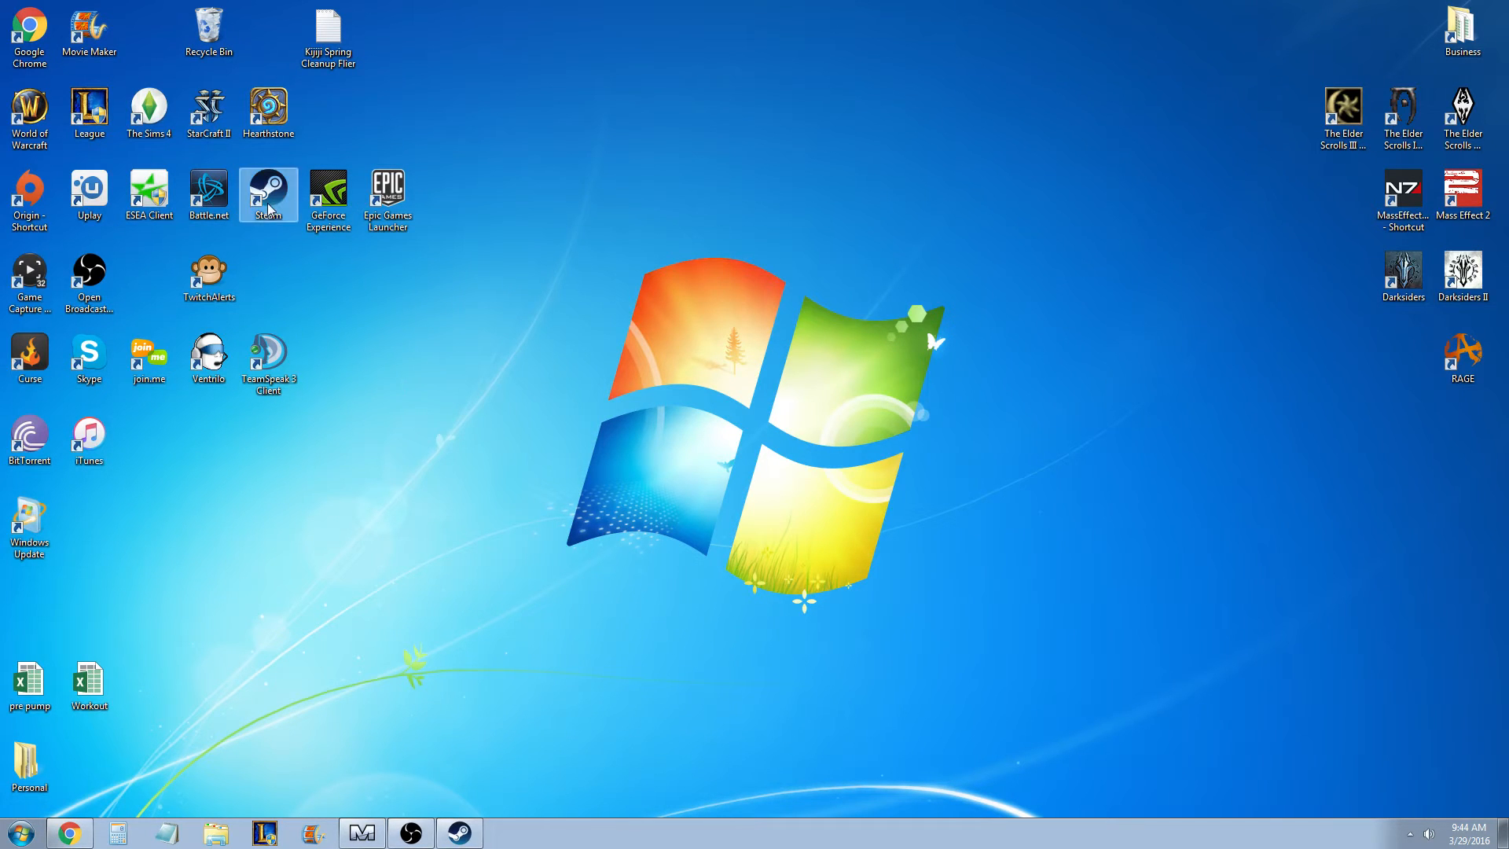
right_click(267, 189)
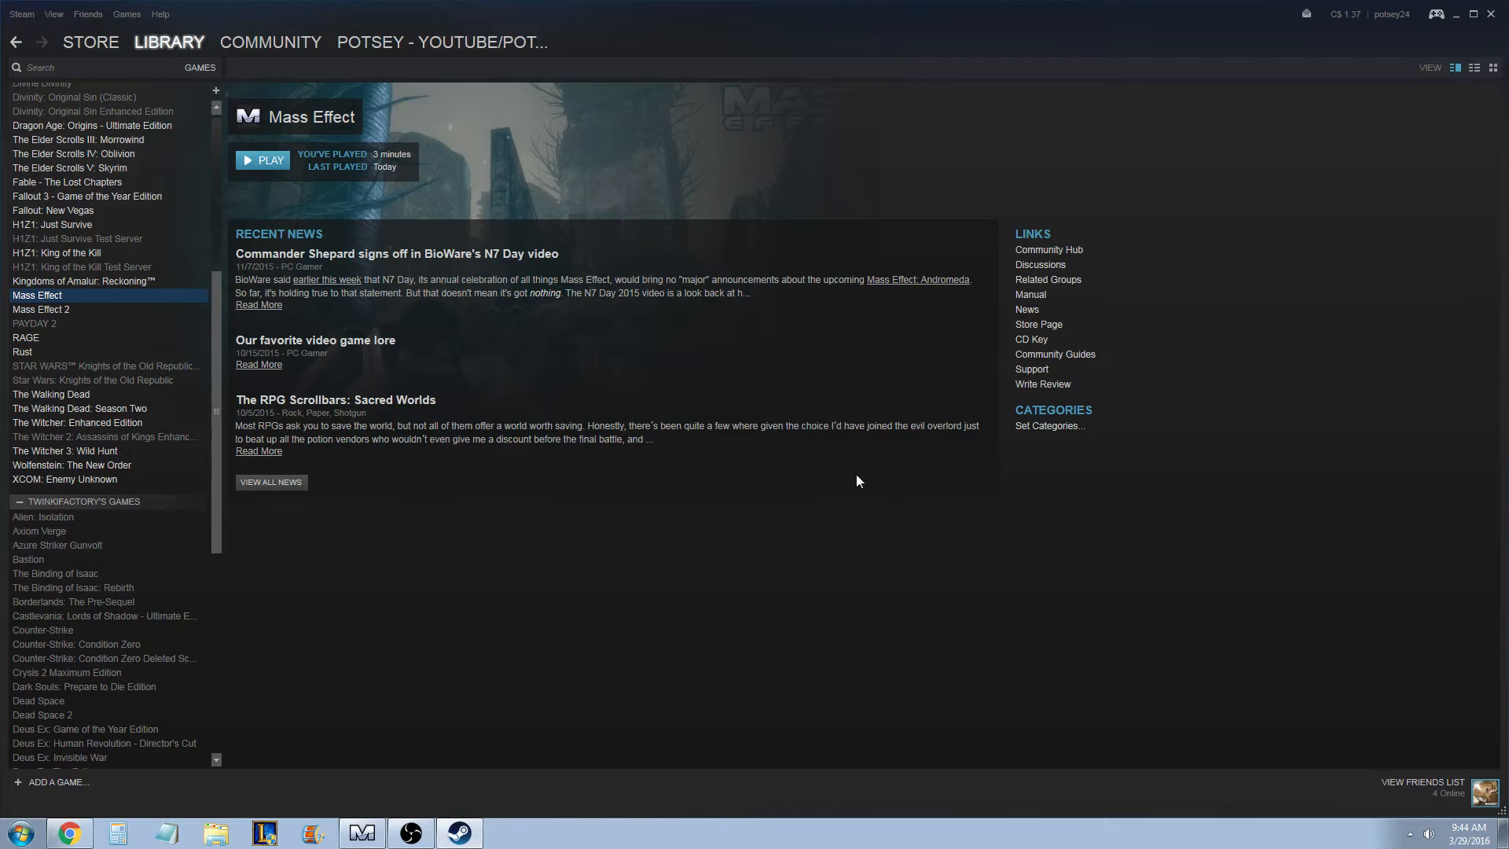
mouse_move(41, 309)
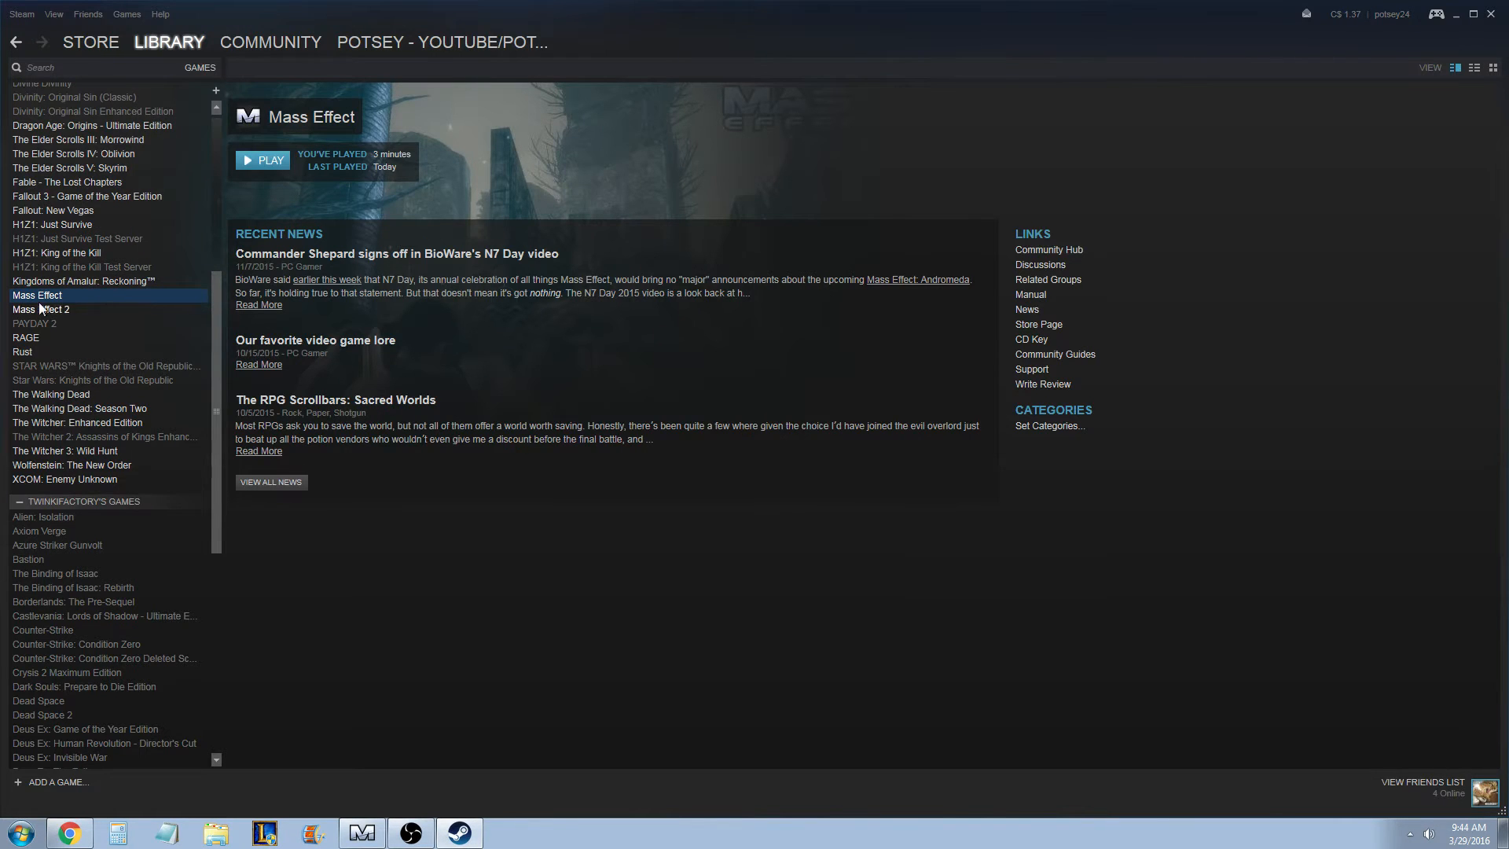
mouse_move(133, 302)
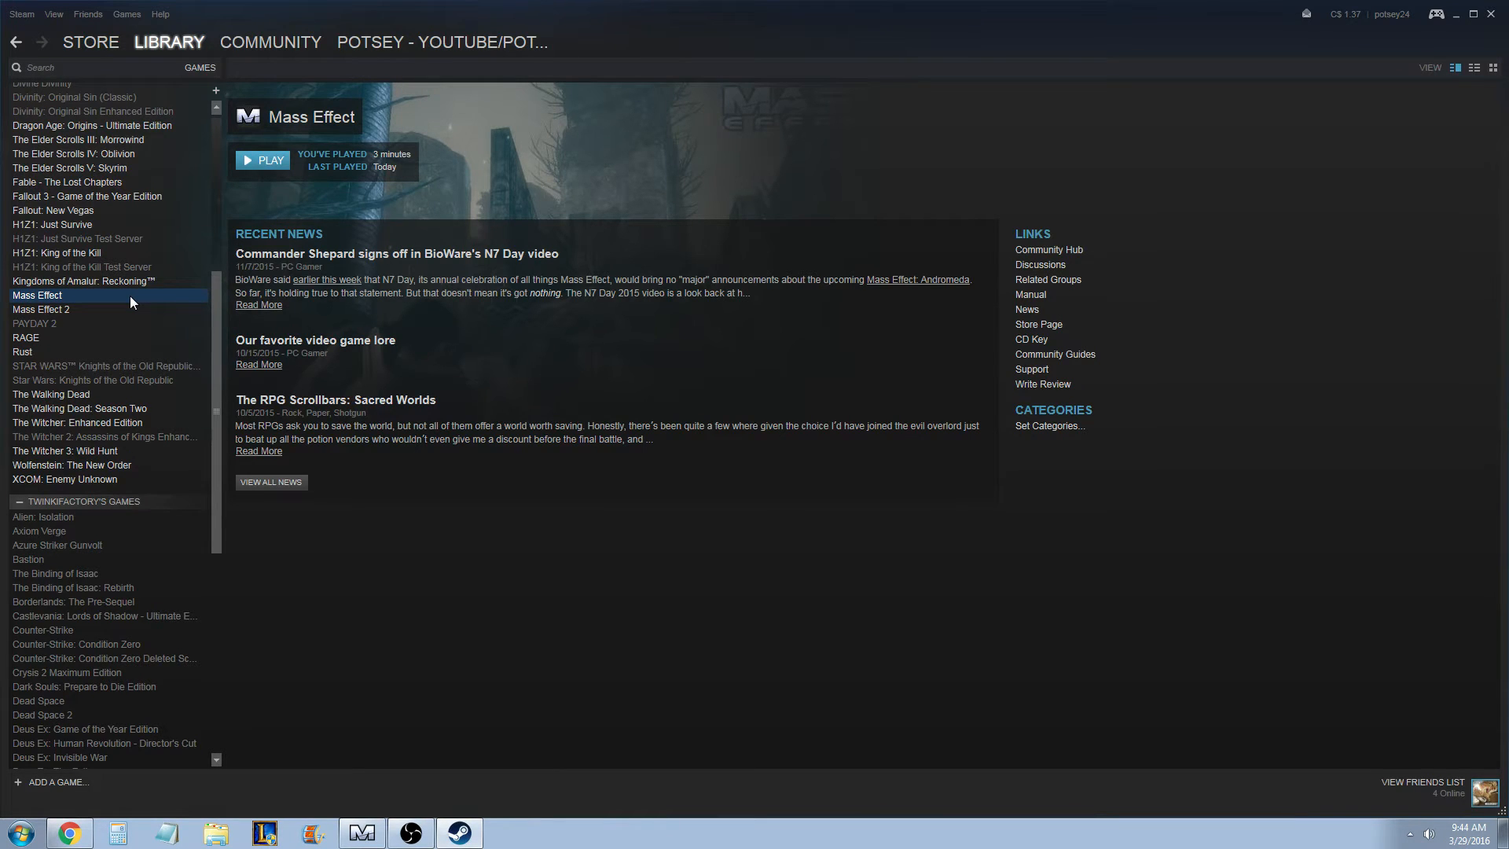
right_click(38, 296)
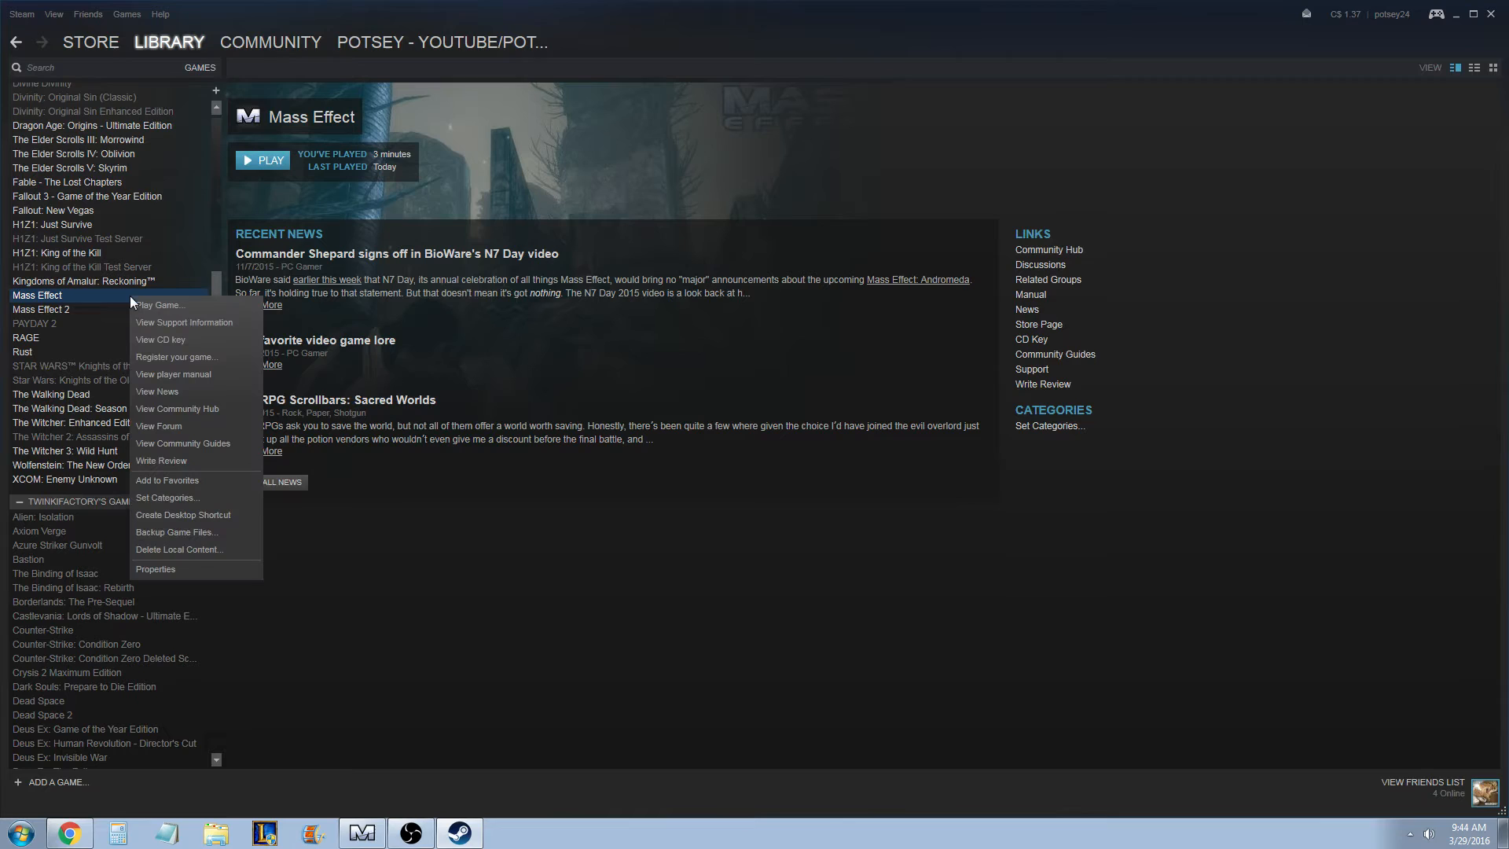
click(312, 515)
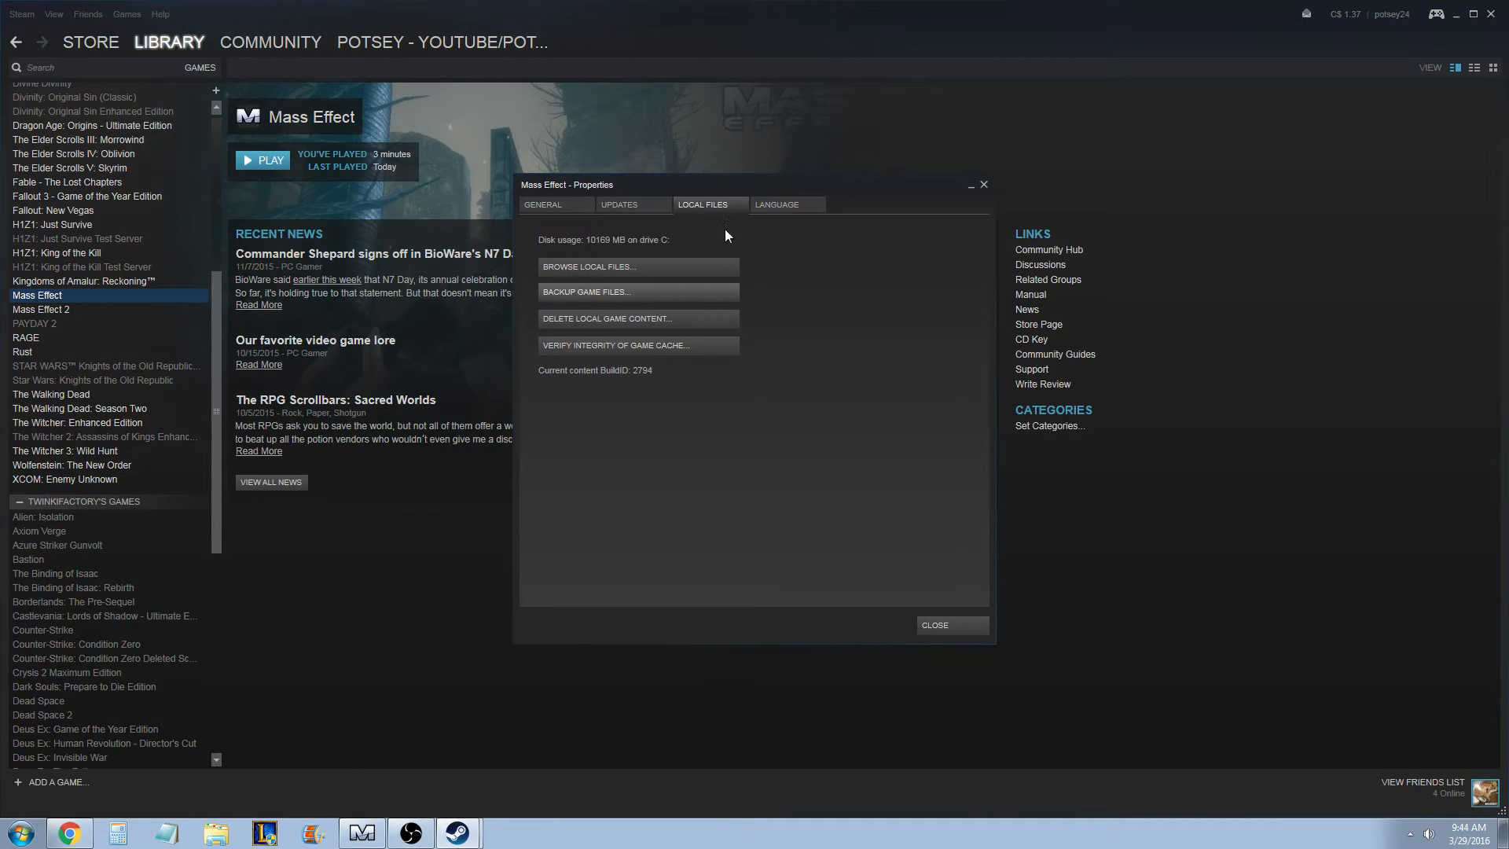
Step: Browse to the Mass Effect install folder and create a desktop shortcut for MassEffectLauncher
click(585, 266)
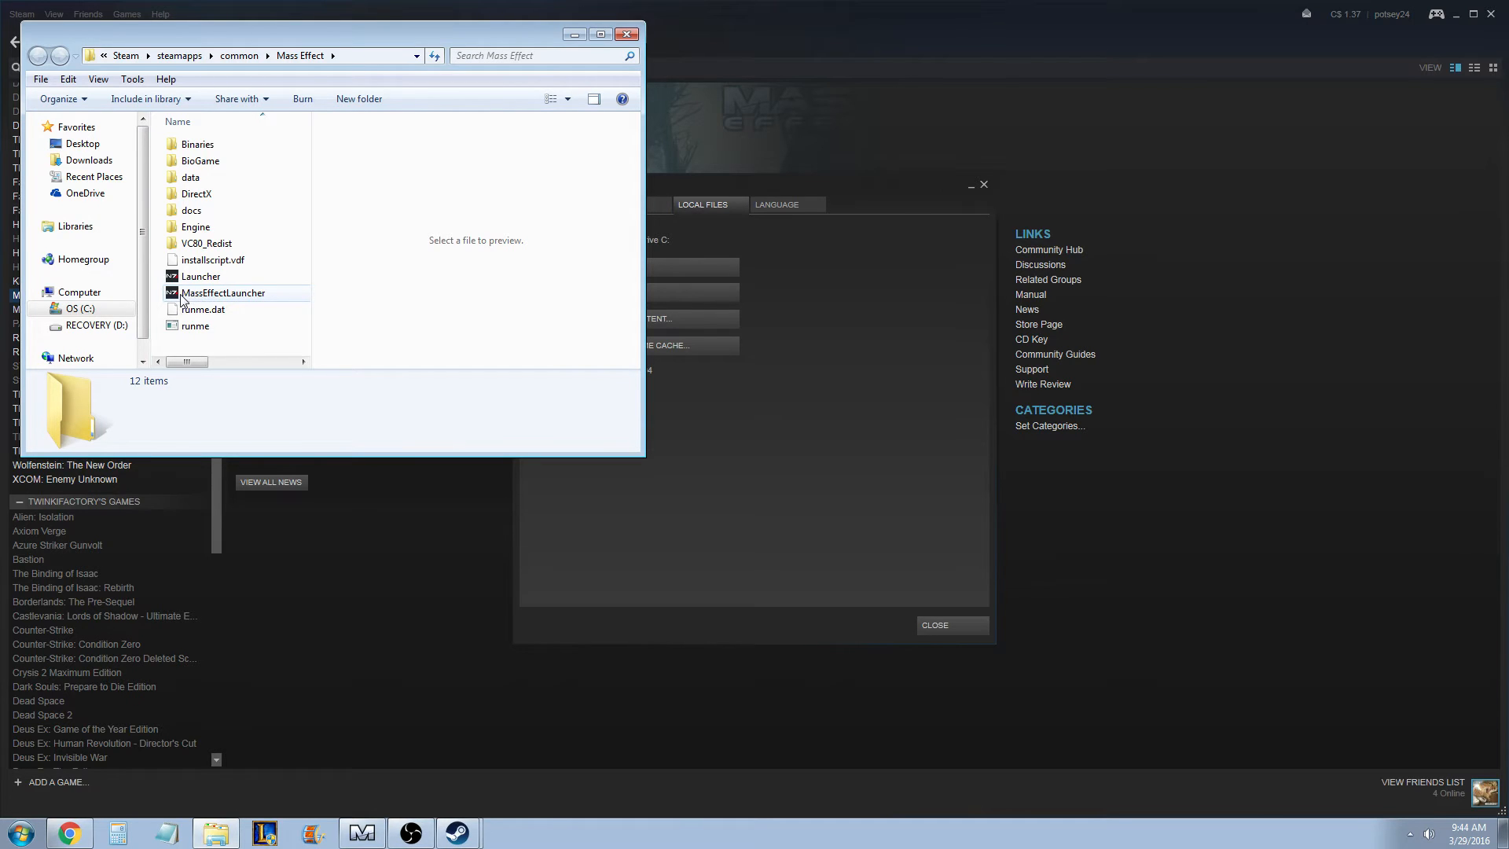
right_click(224, 293)
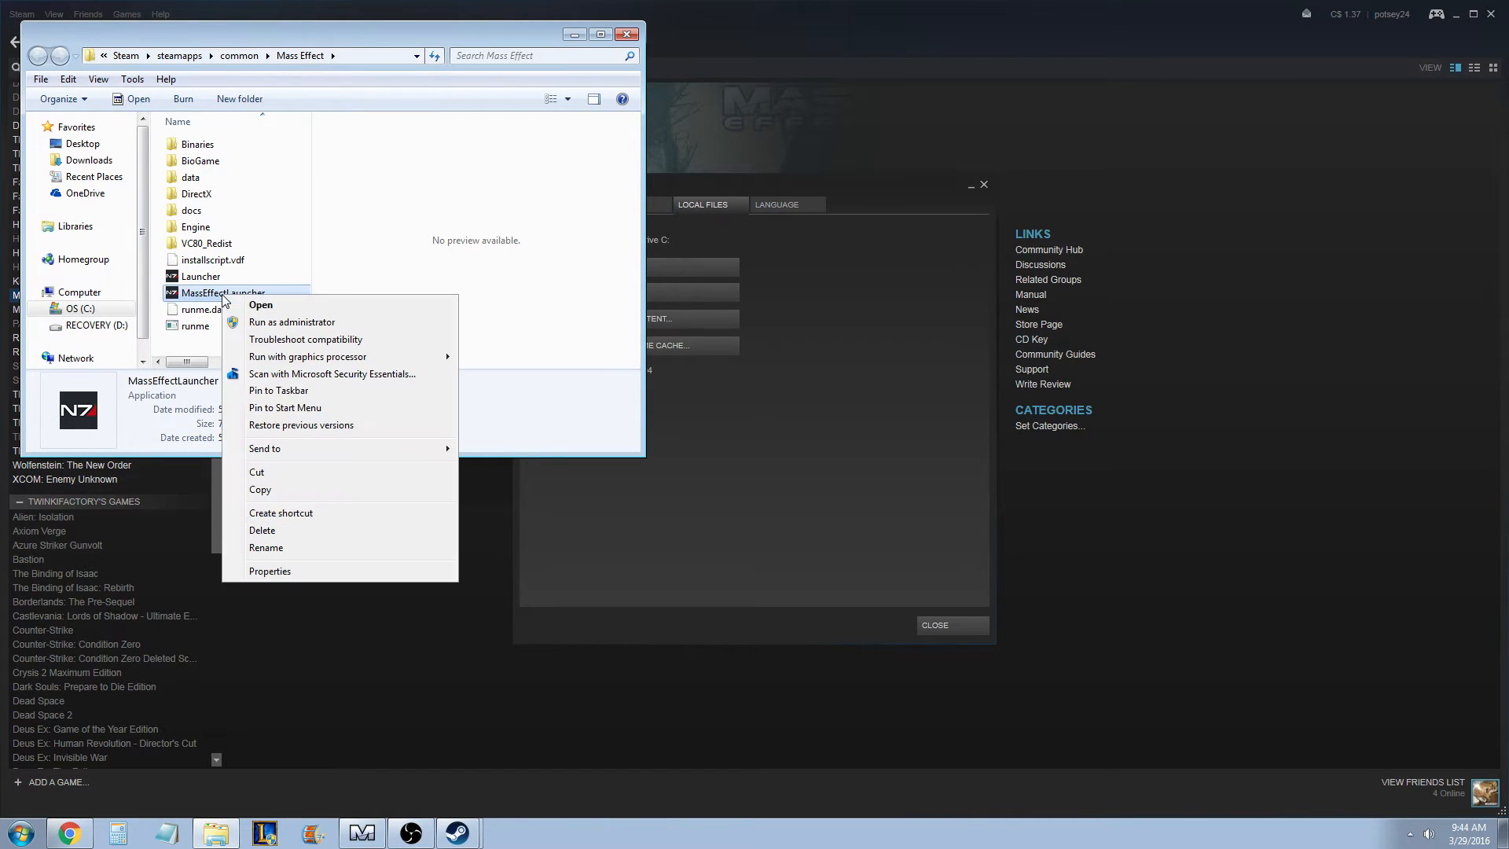
mouse_move(292, 322)
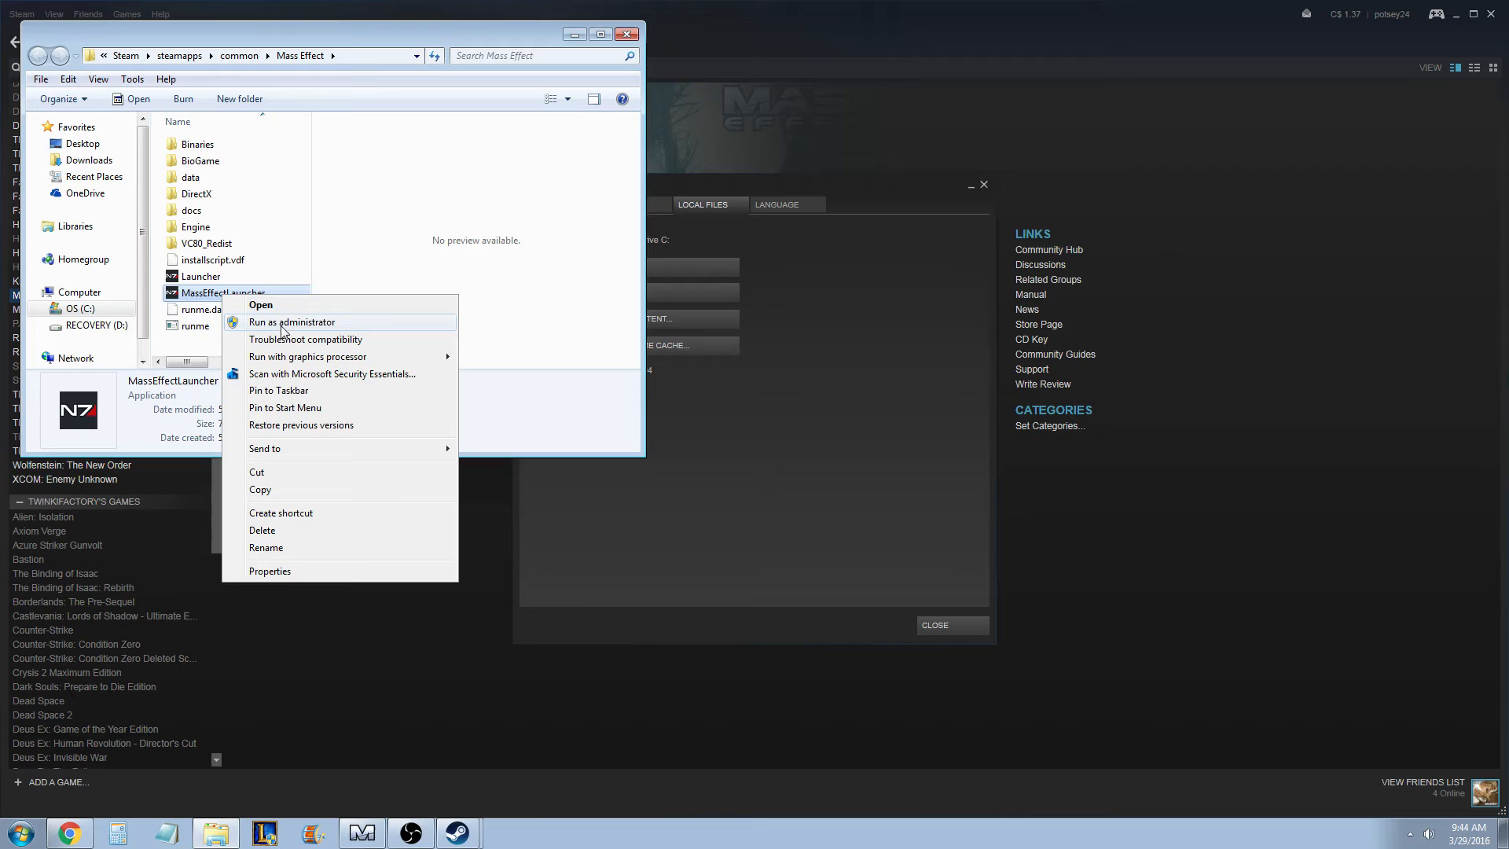
mouse_move(427, 572)
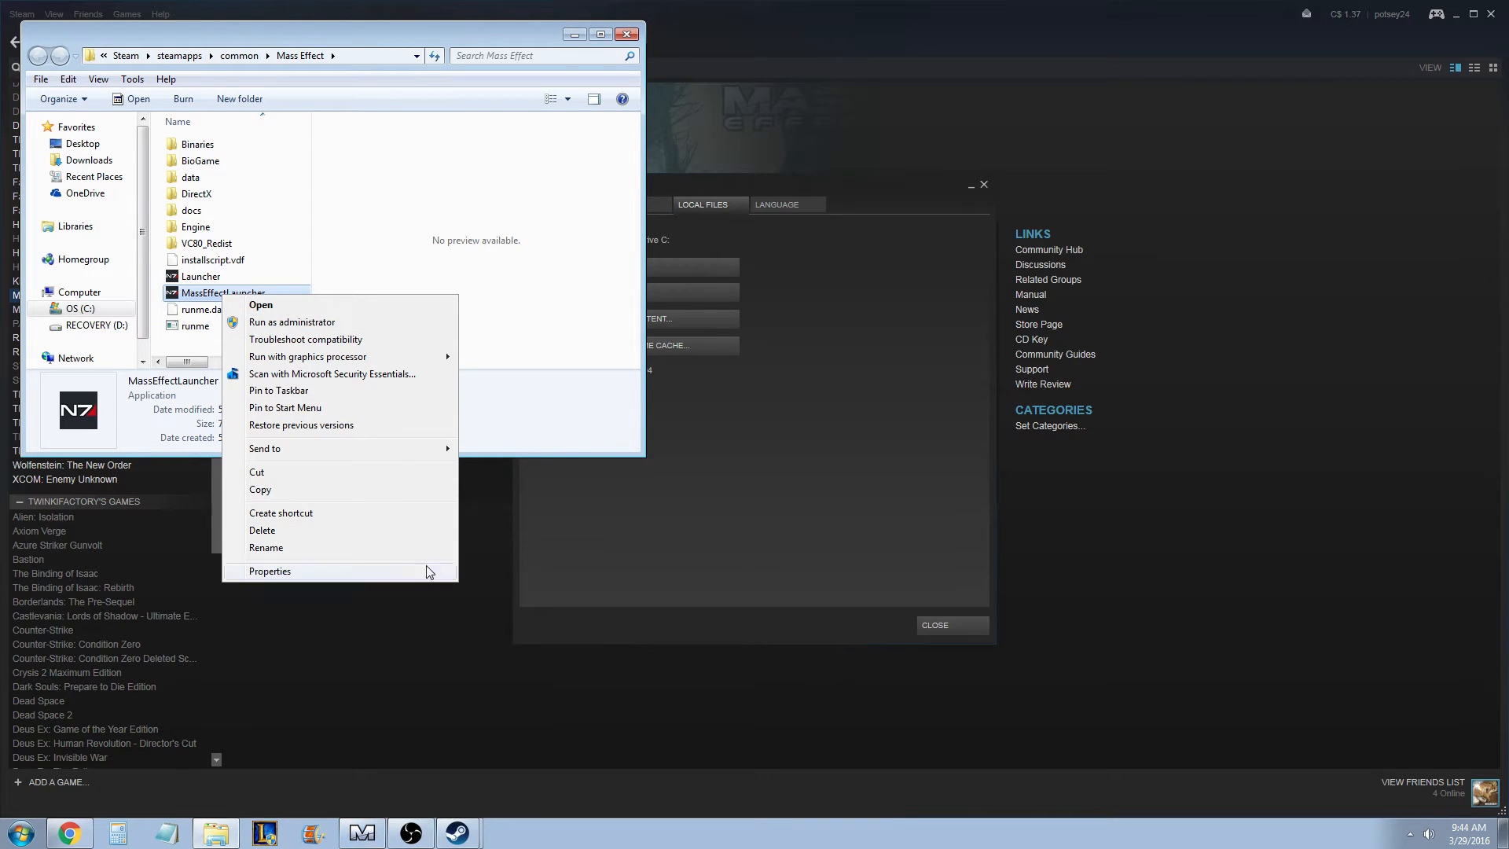
click(541, 311)
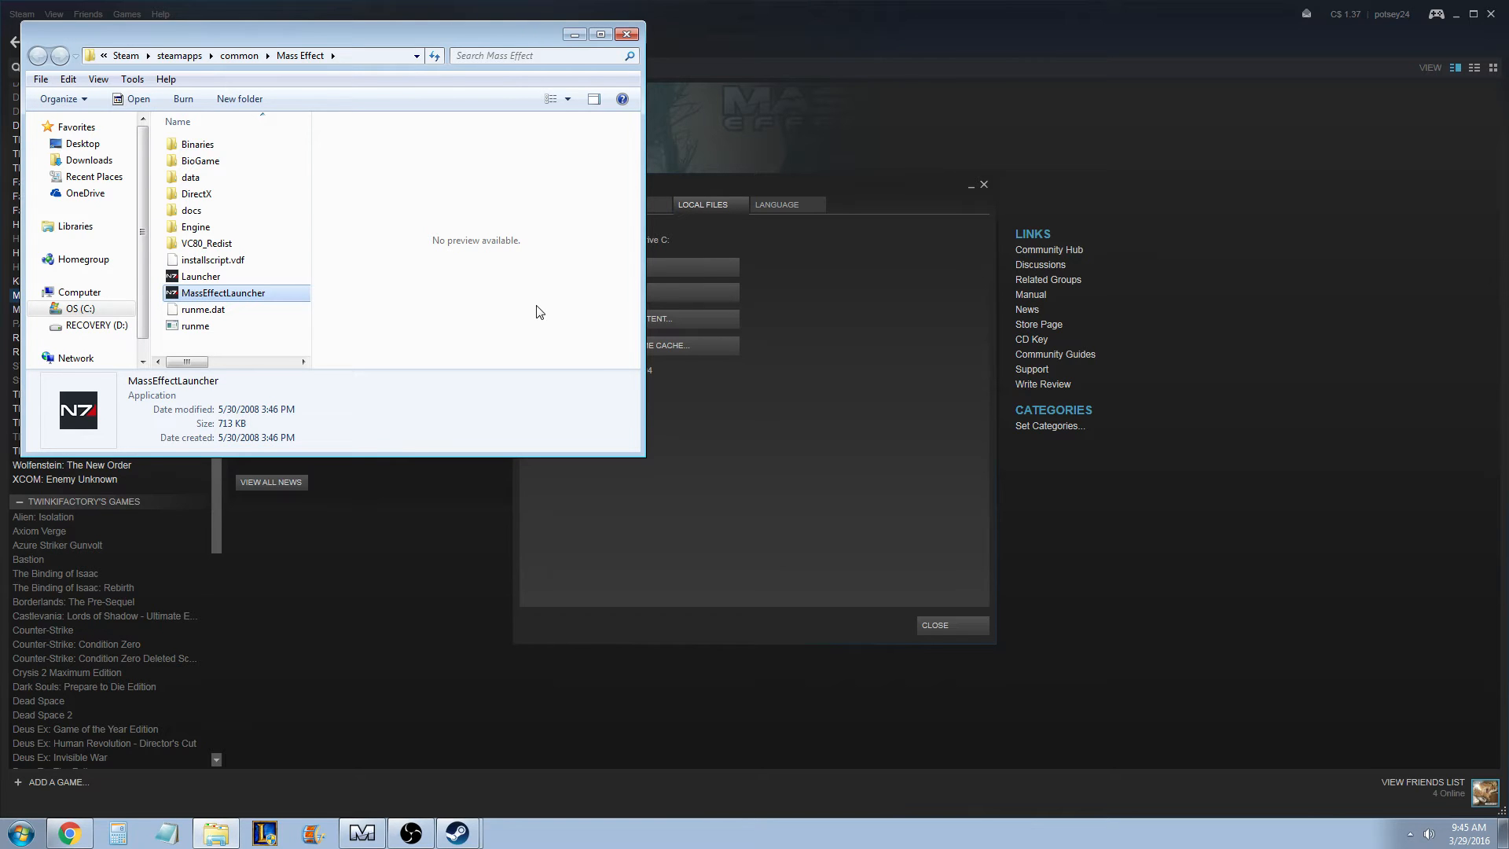
mouse_move(1459, 26)
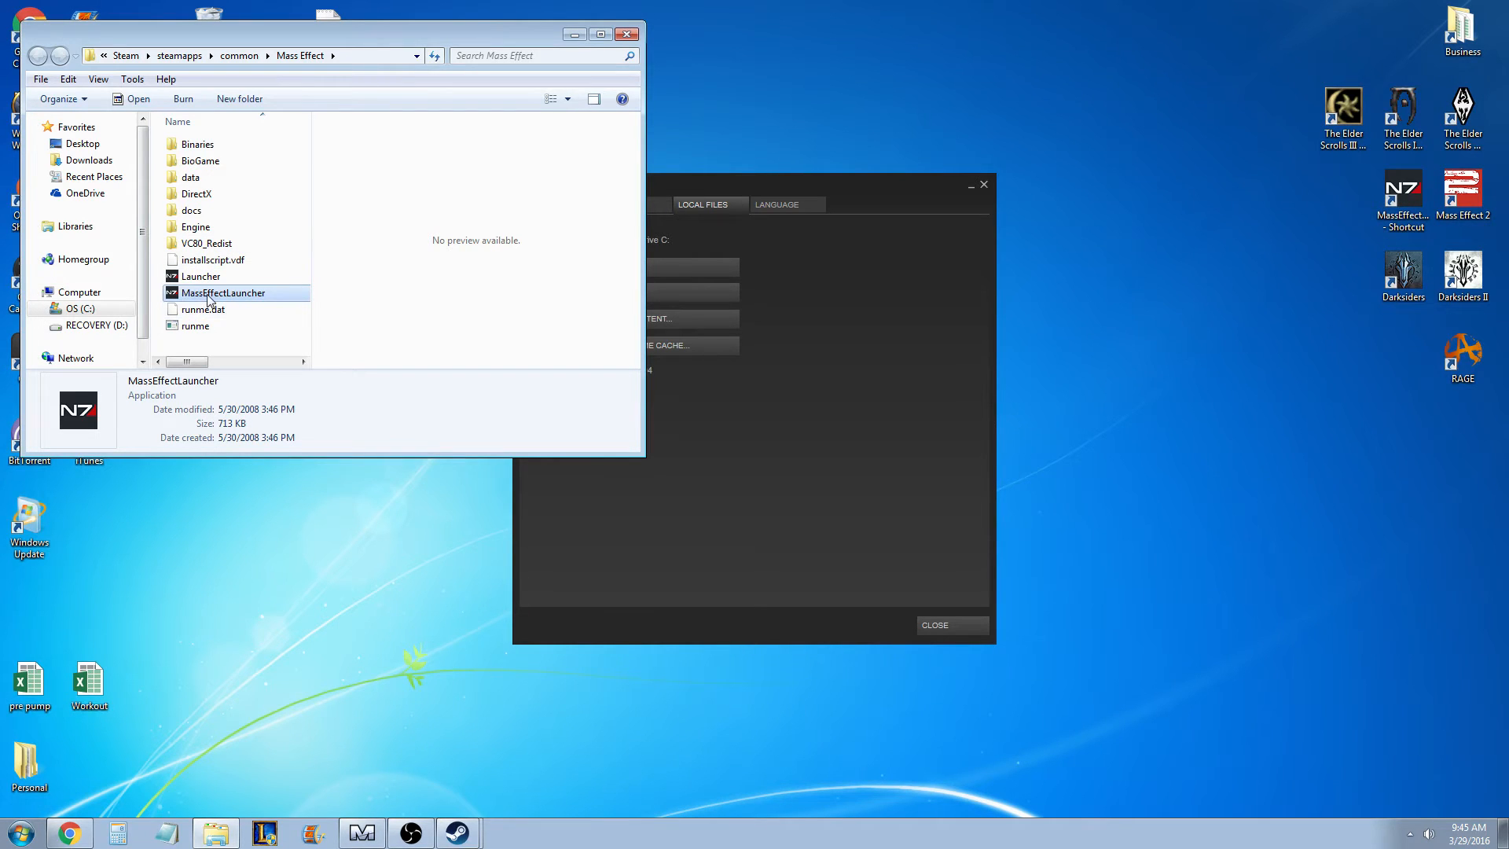
mouse_move(475, 270)
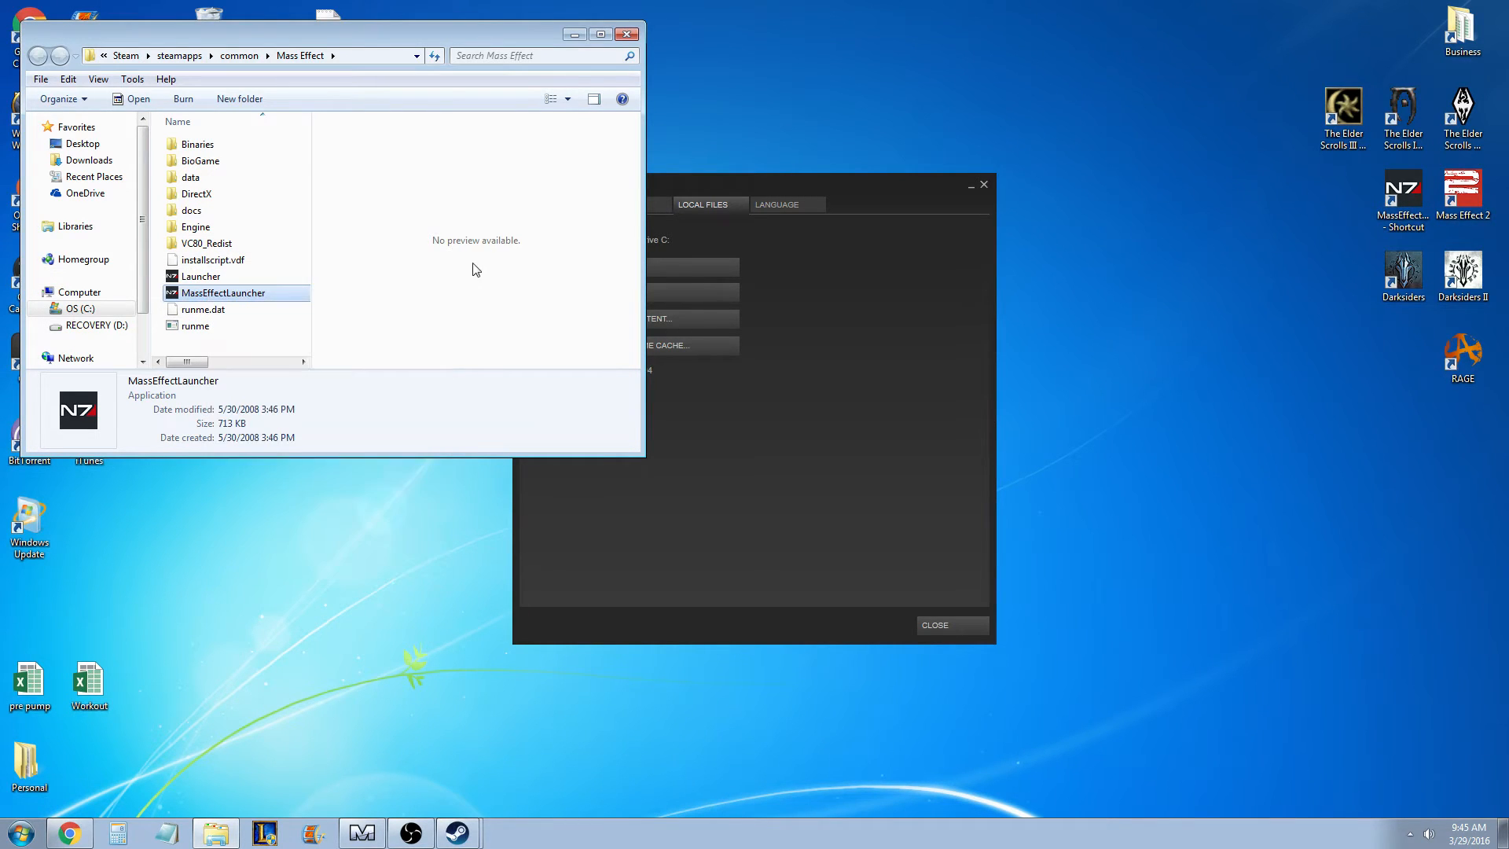
click(1402, 189)
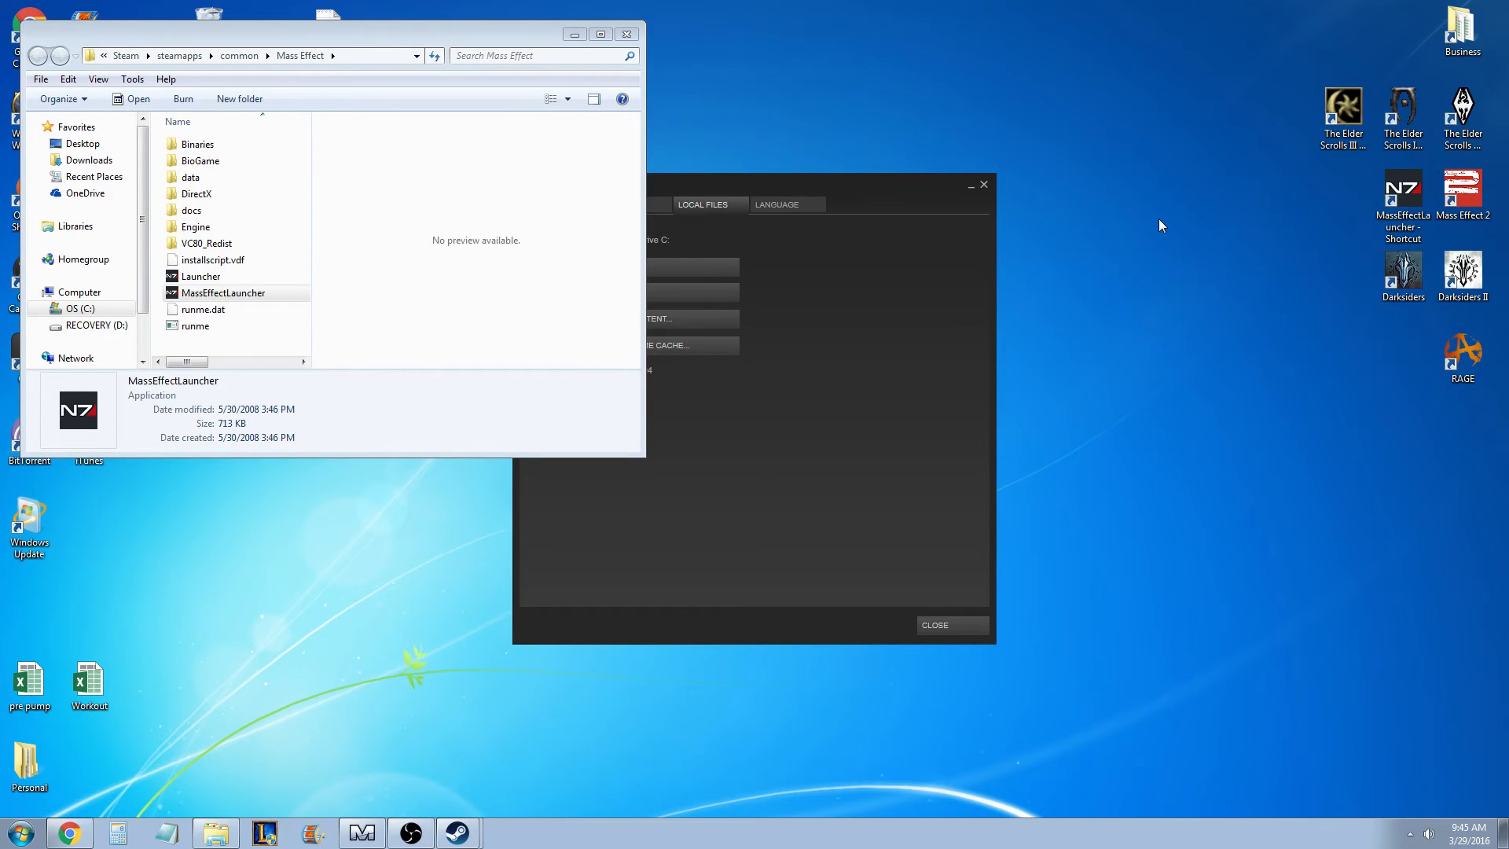
mouse_move(1157, 204)
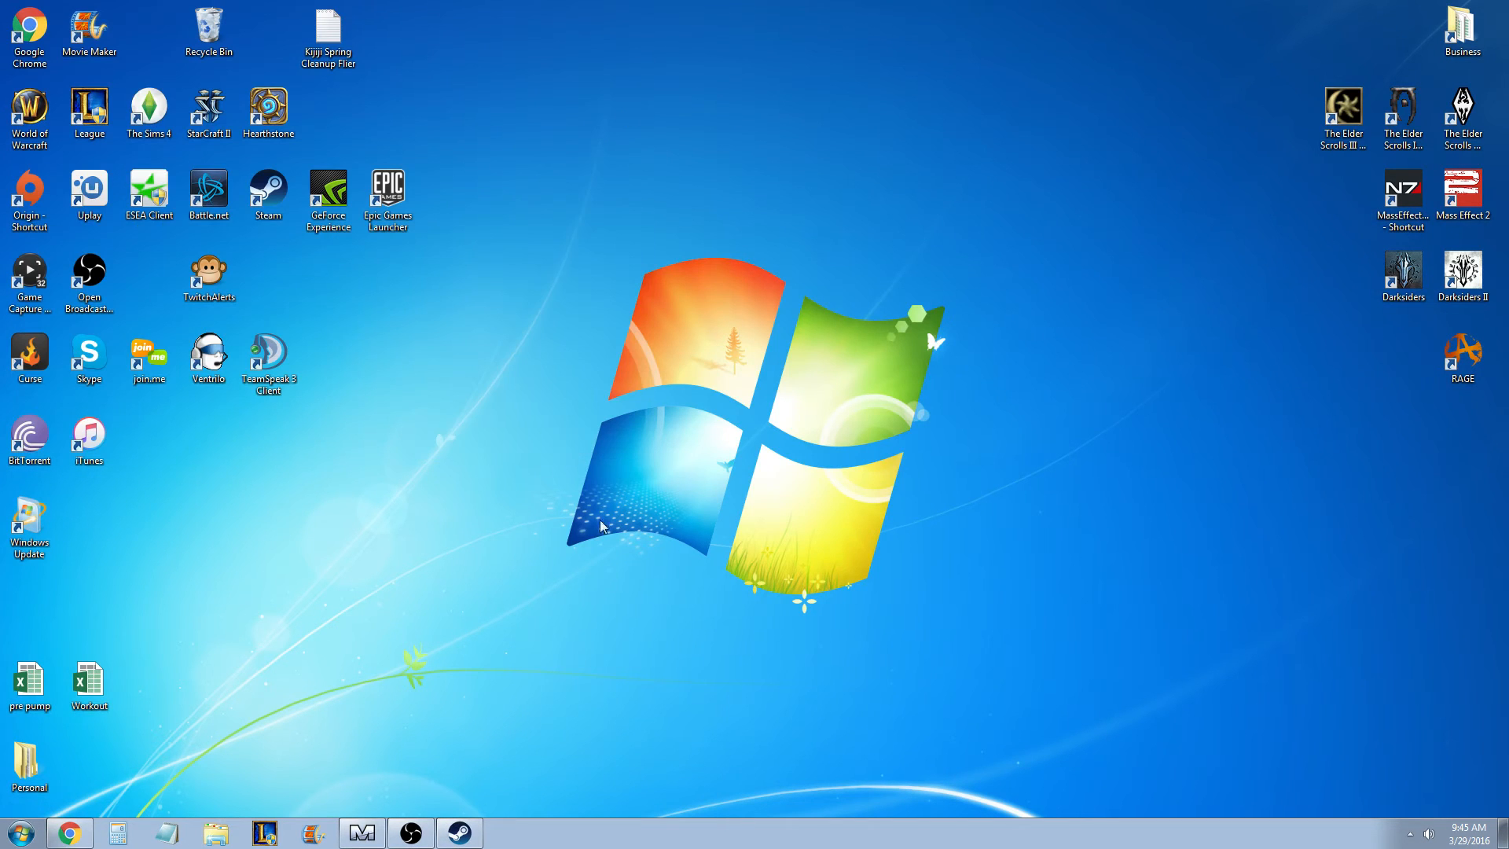
mouse_move(407, 653)
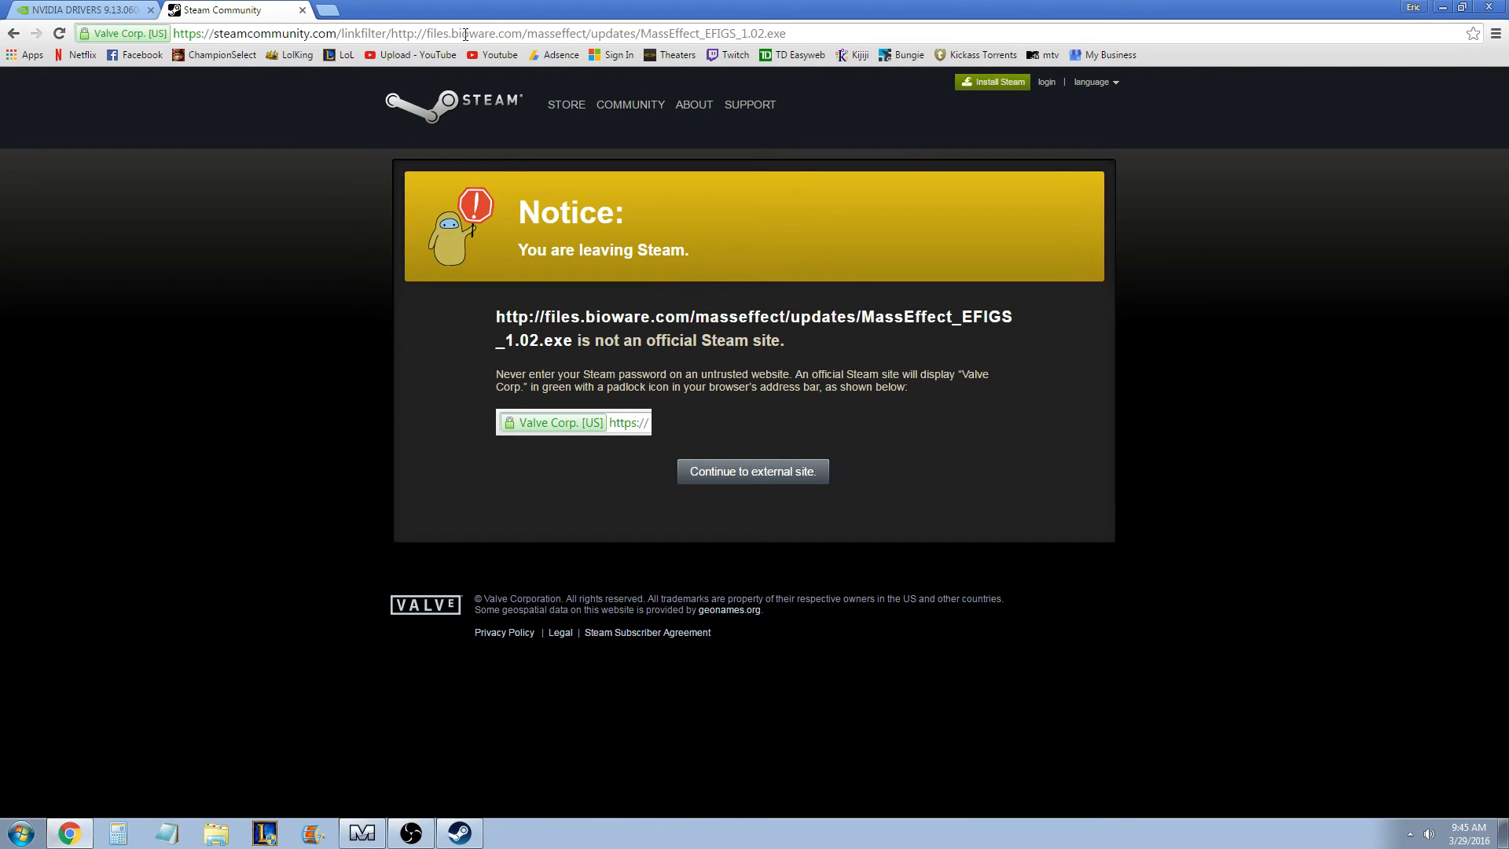
Step: Select the BioWare MassEffect_EFIGS_1.02.exe patch link address in Chrome, then deselect it
click(457, 33)
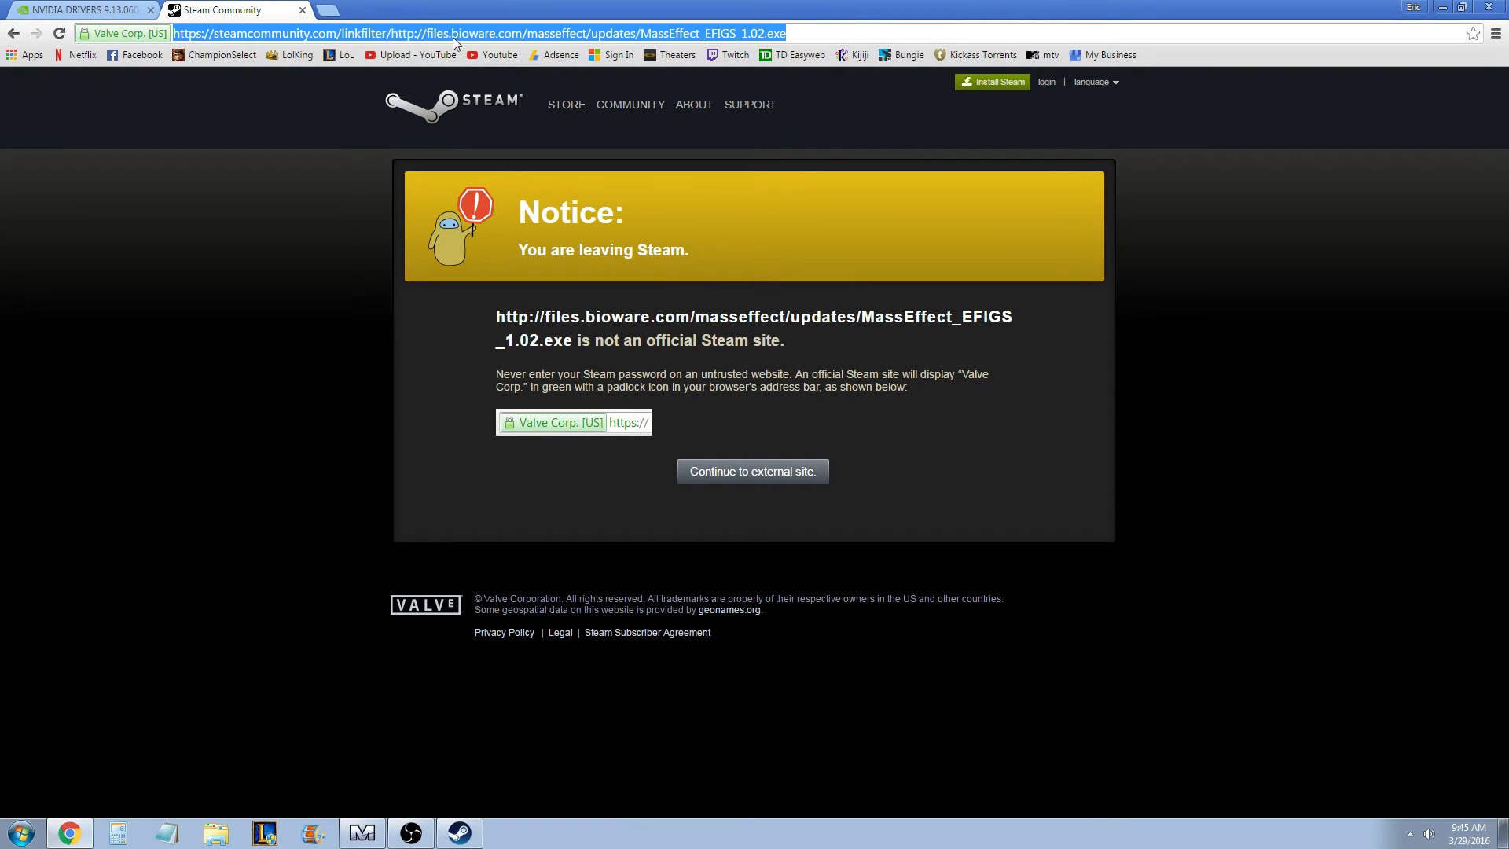
mouse_move(476, 54)
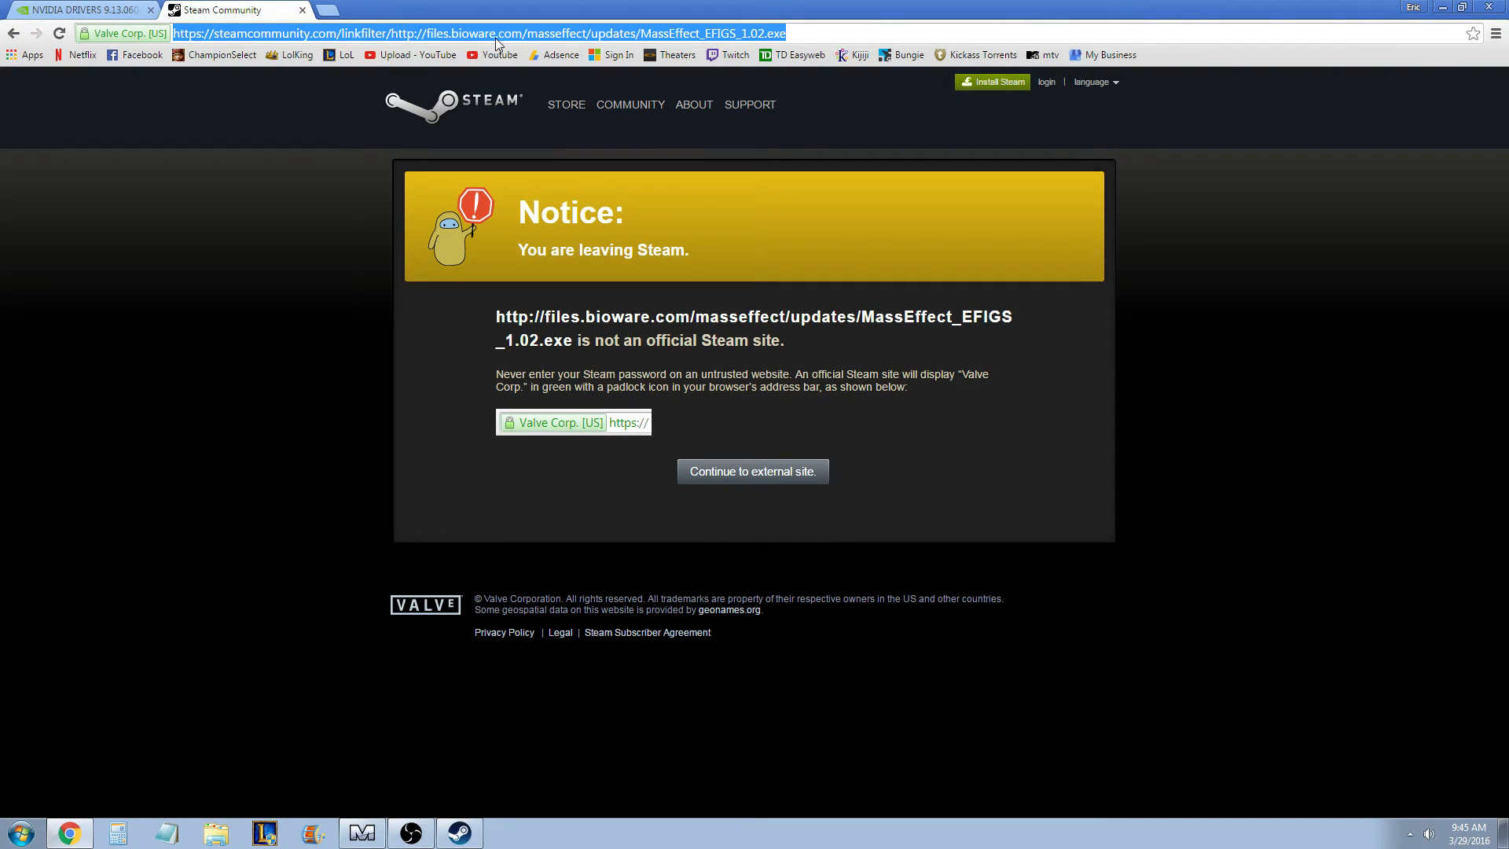
mouse_move(483, 42)
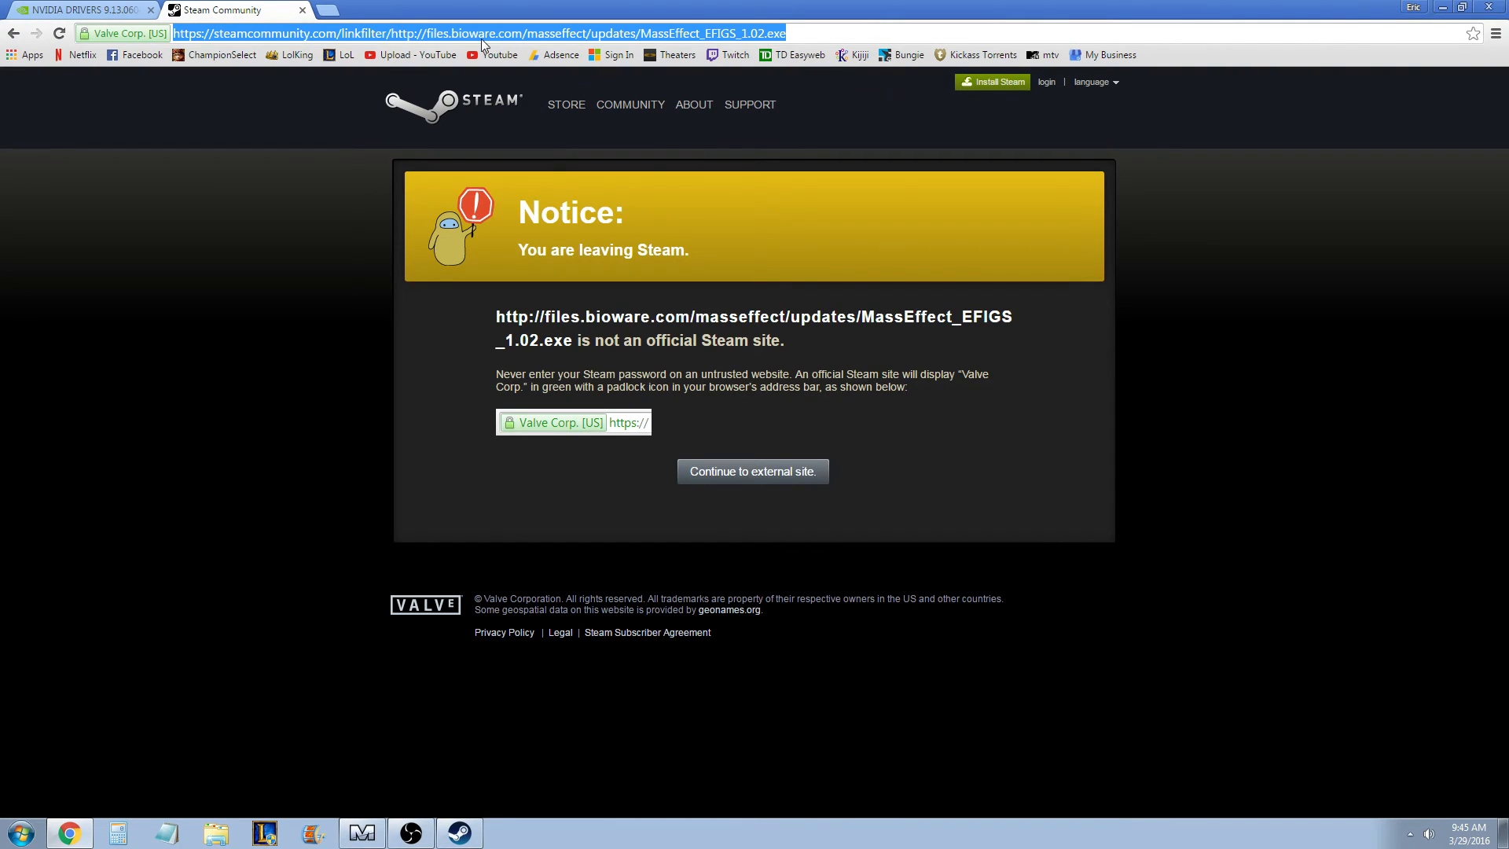
mouse_move(745, 478)
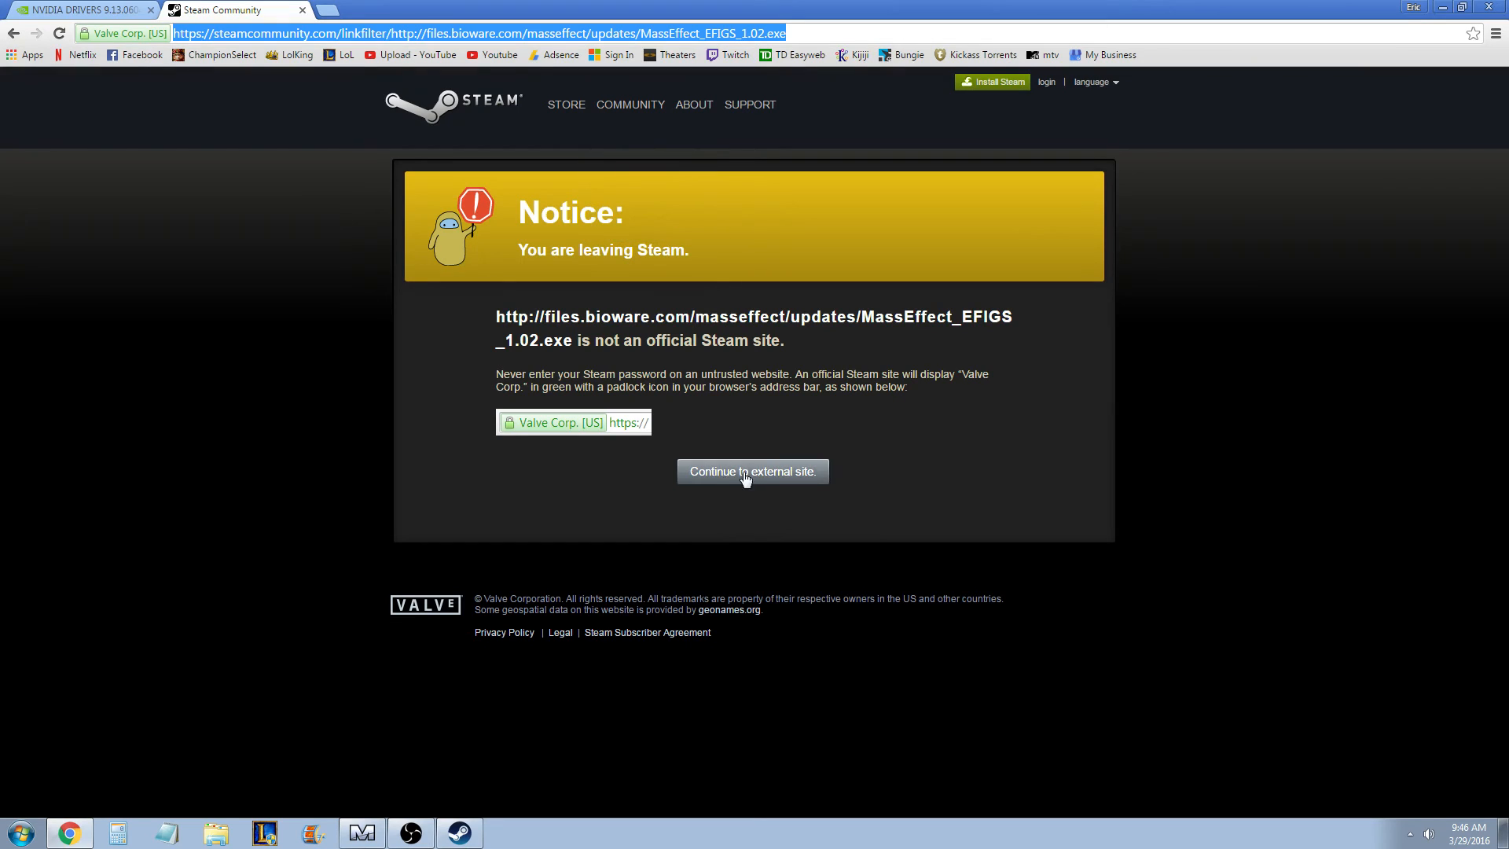
mouse_move(198, 642)
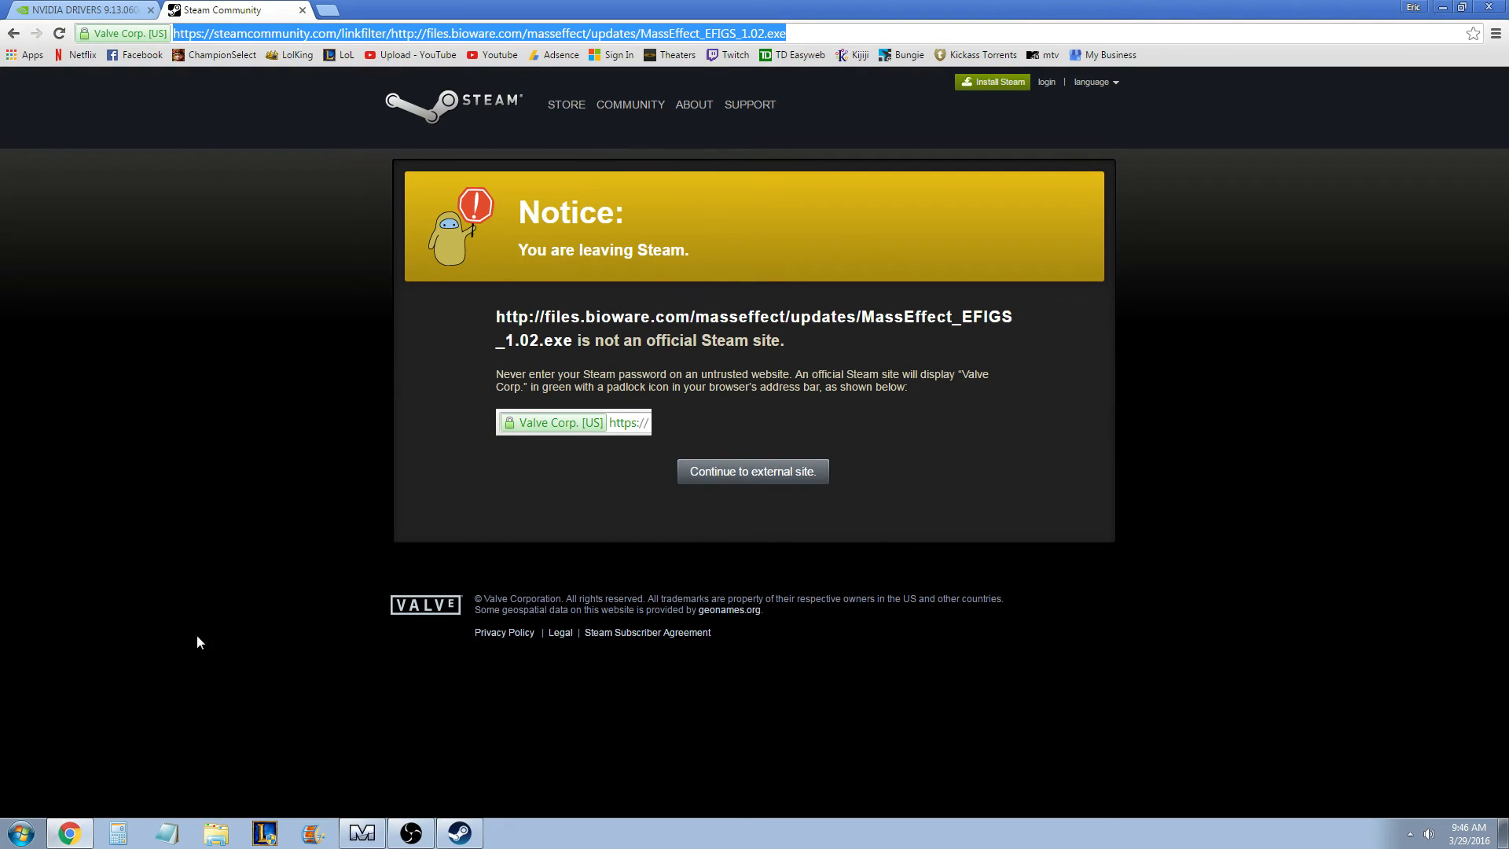
click(752, 471)
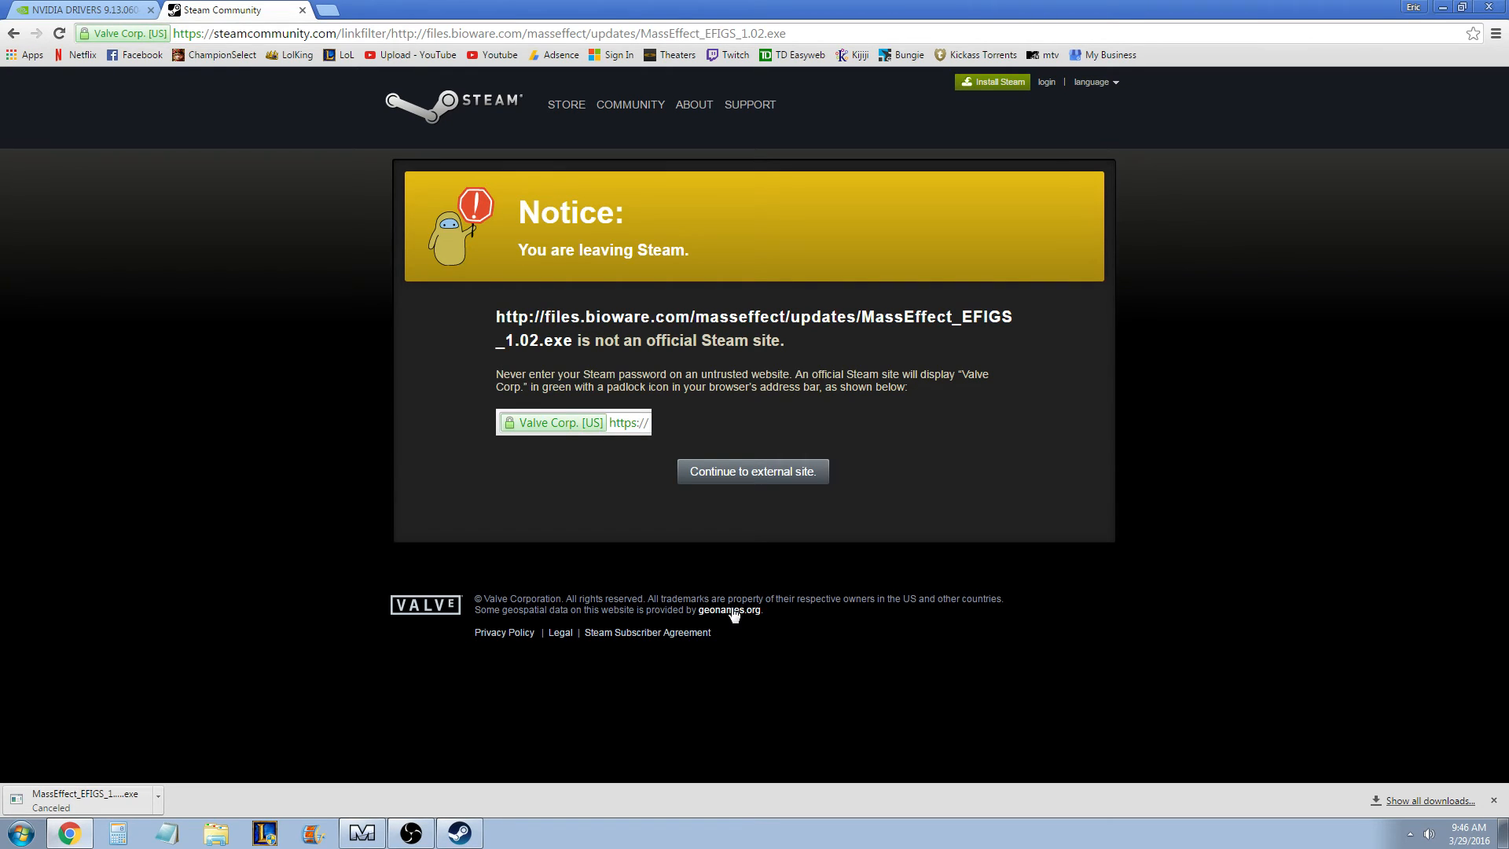
mouse_move(491, 393)
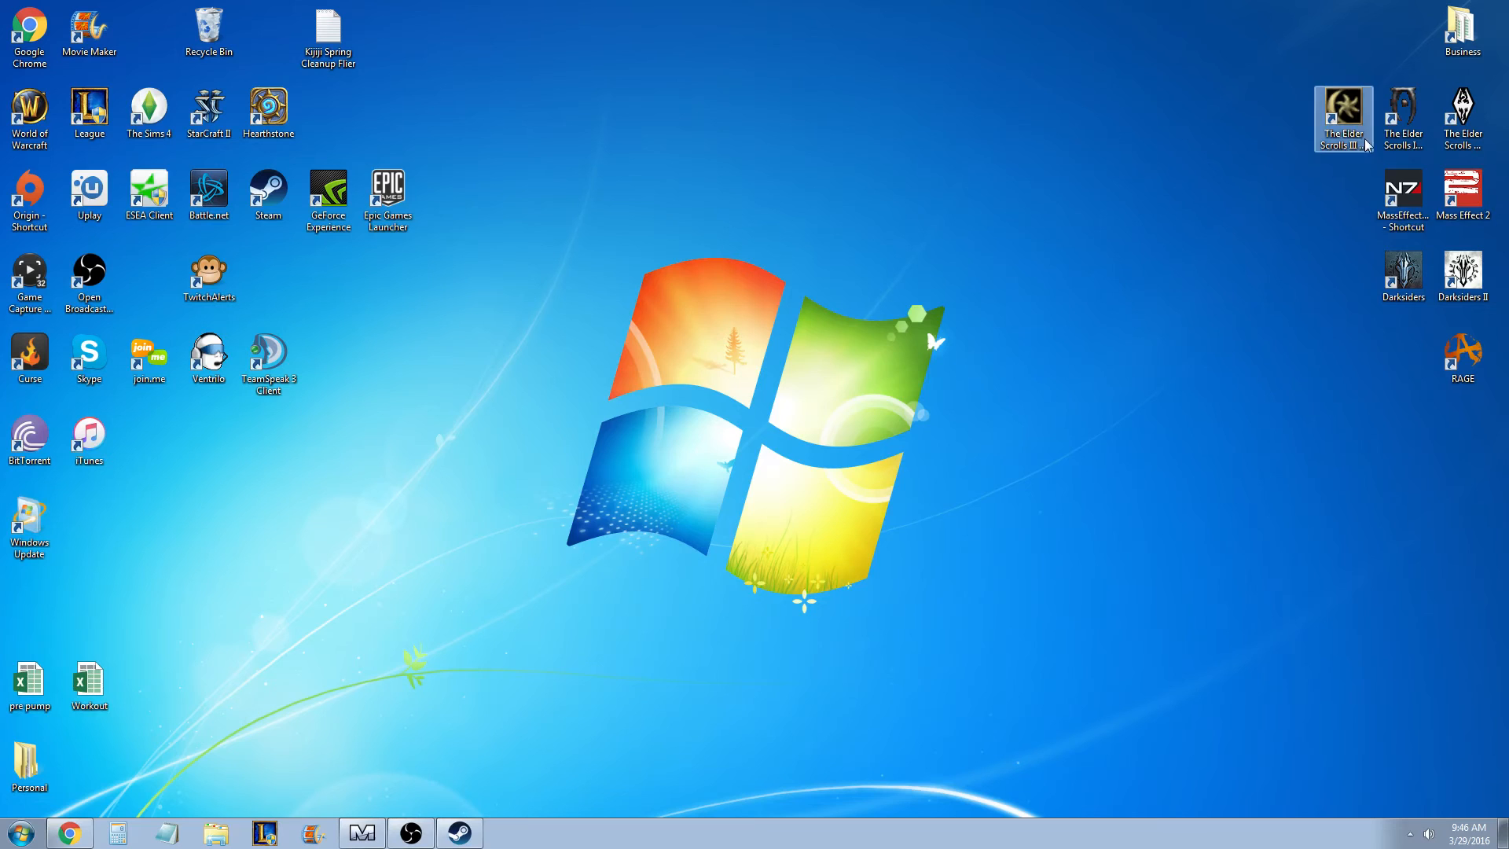
Step: Bring up the options menu for the Mass Effect shortcut on the desktop
right_click(1343, 110)
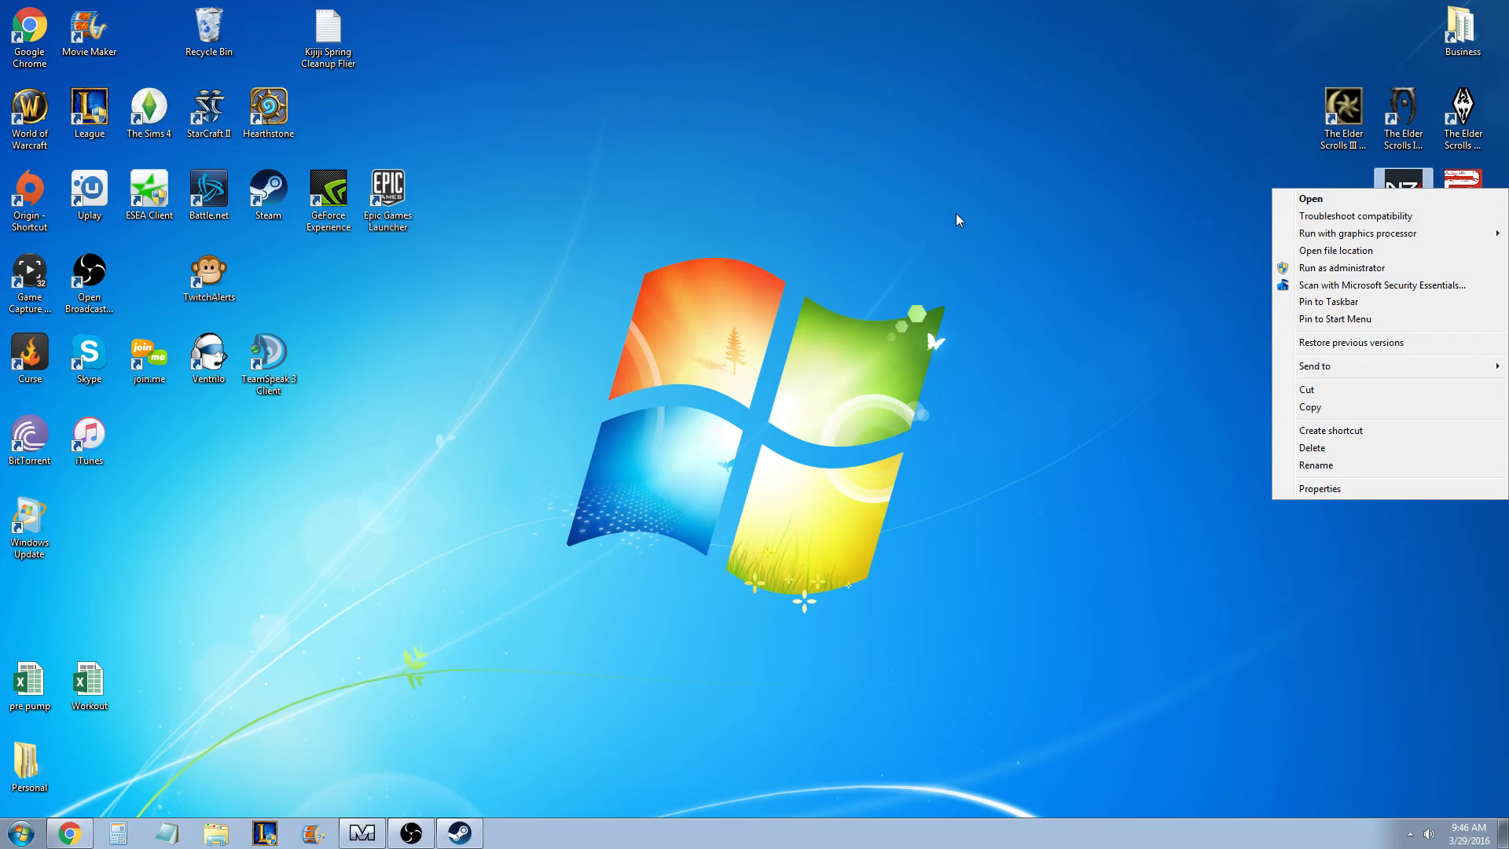
mouse_move(1393, 195)
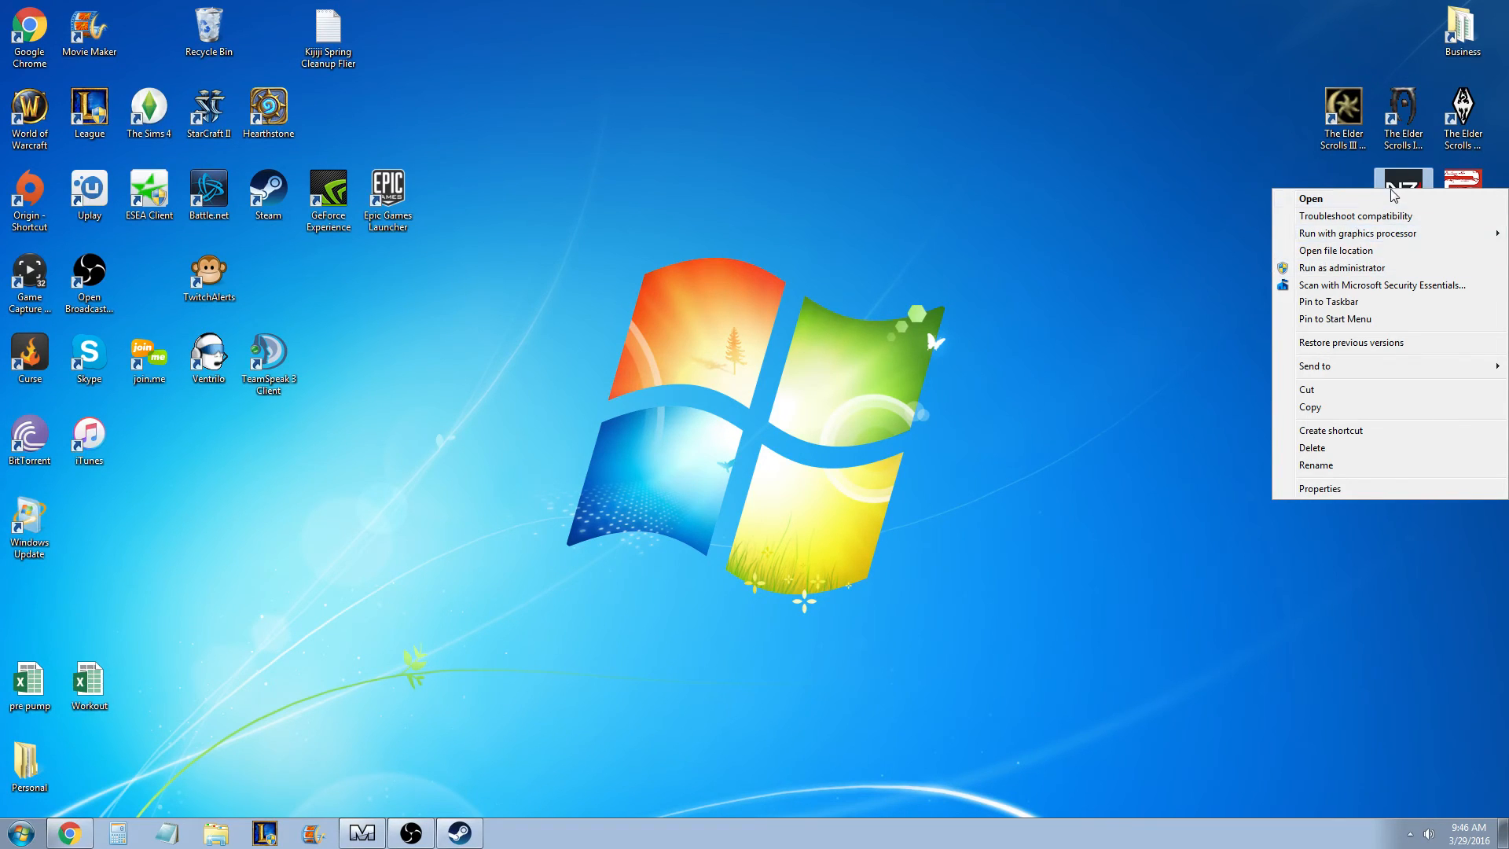
mouse_move(1364, 268)
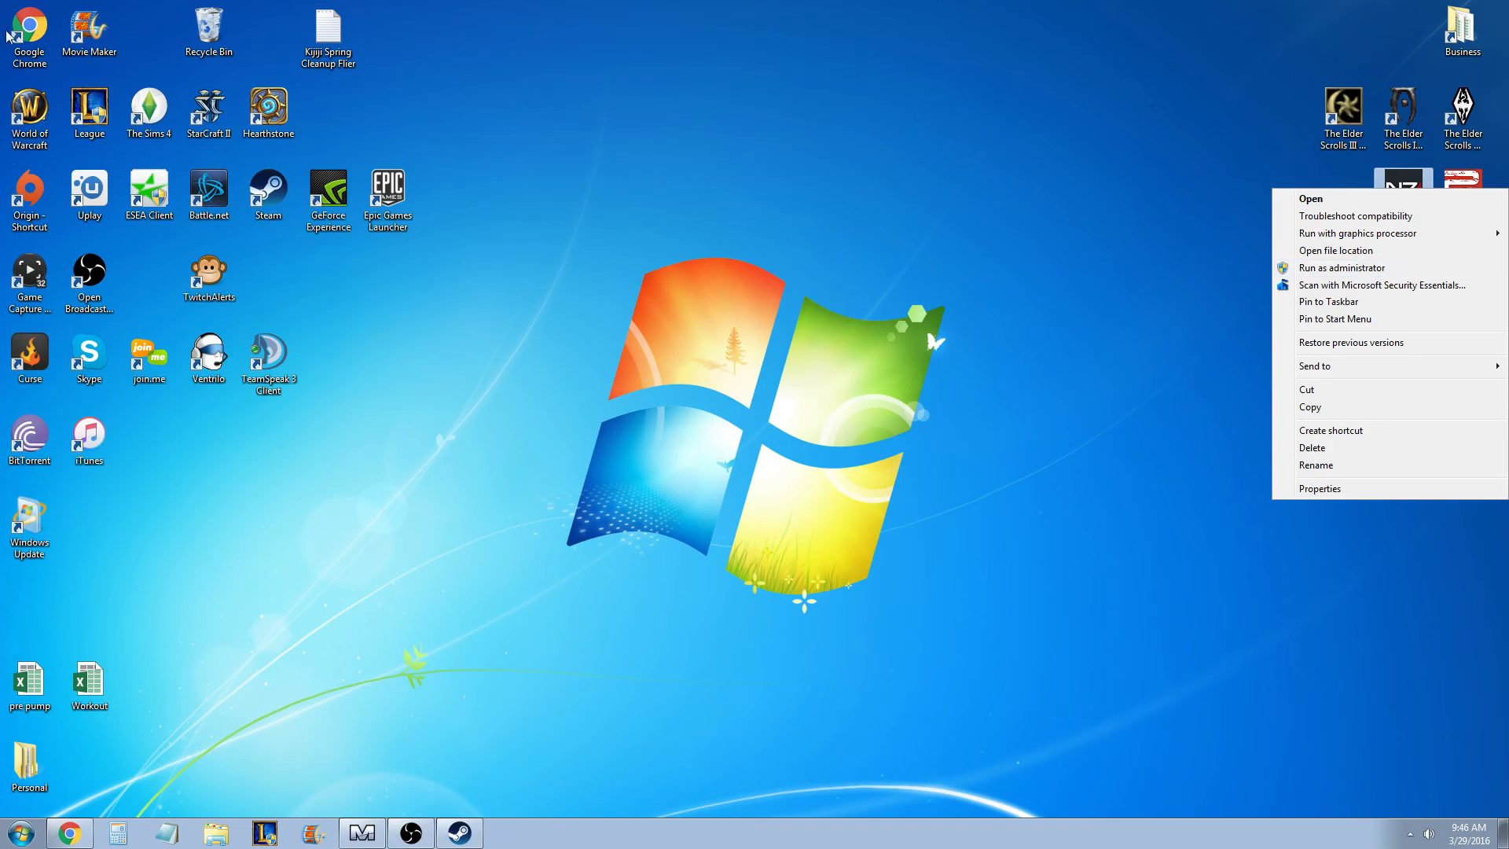
mouse_move(588, 473)
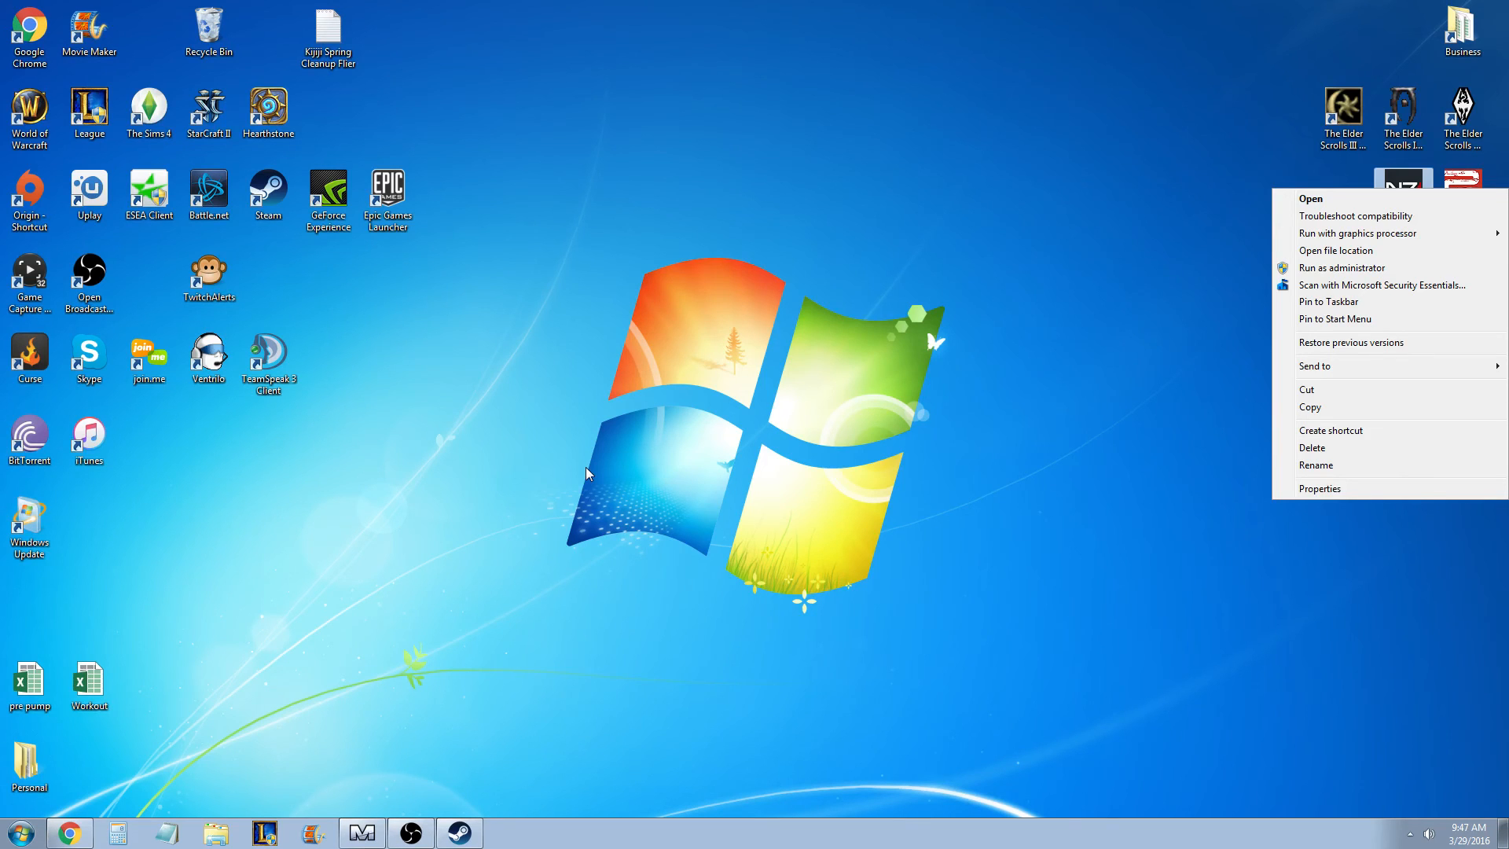
mouse_move(88, 808)
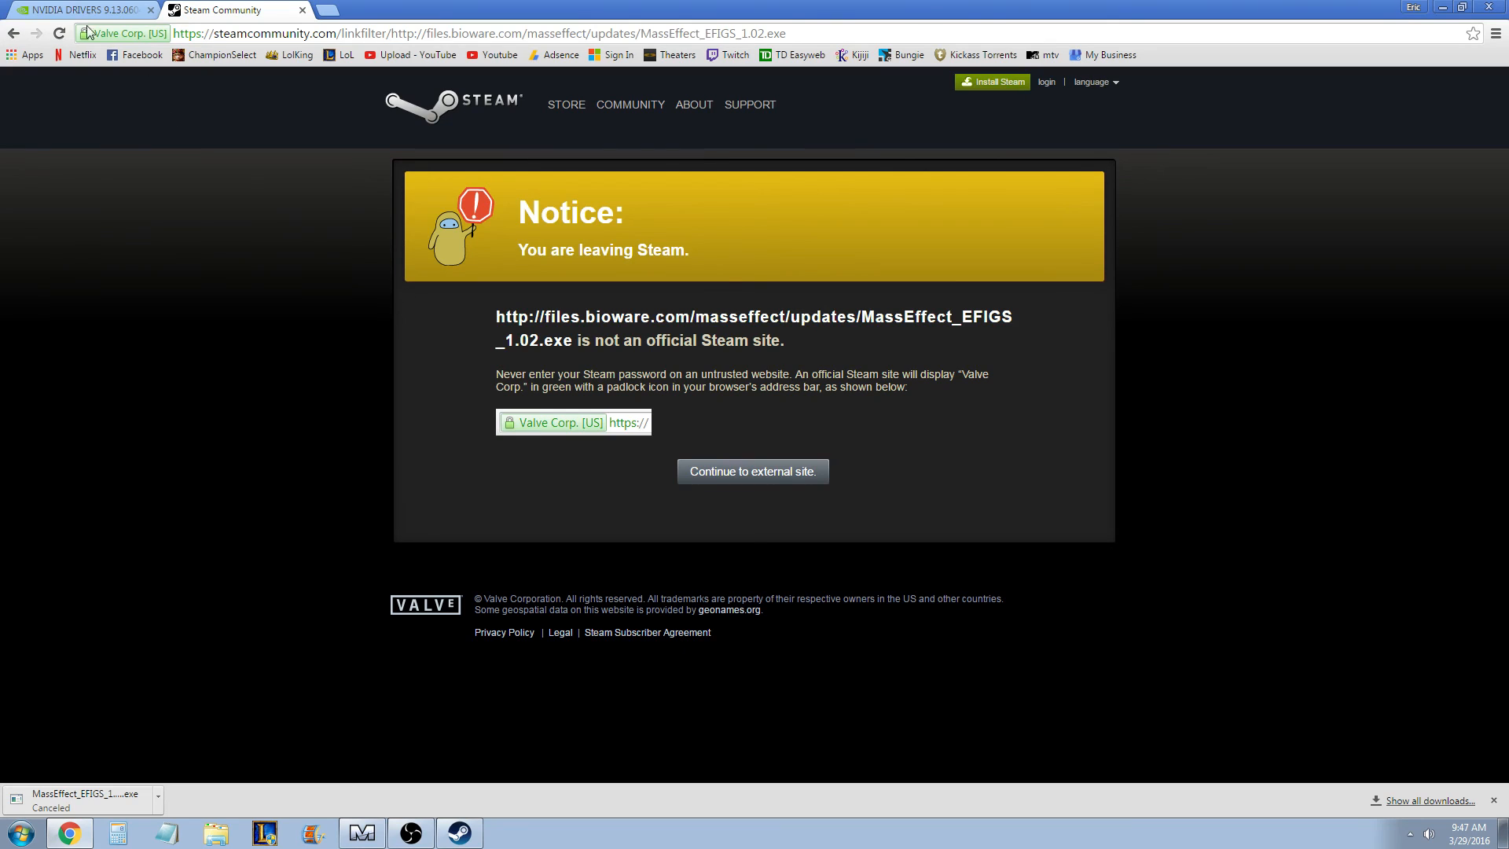
click(71, 8)
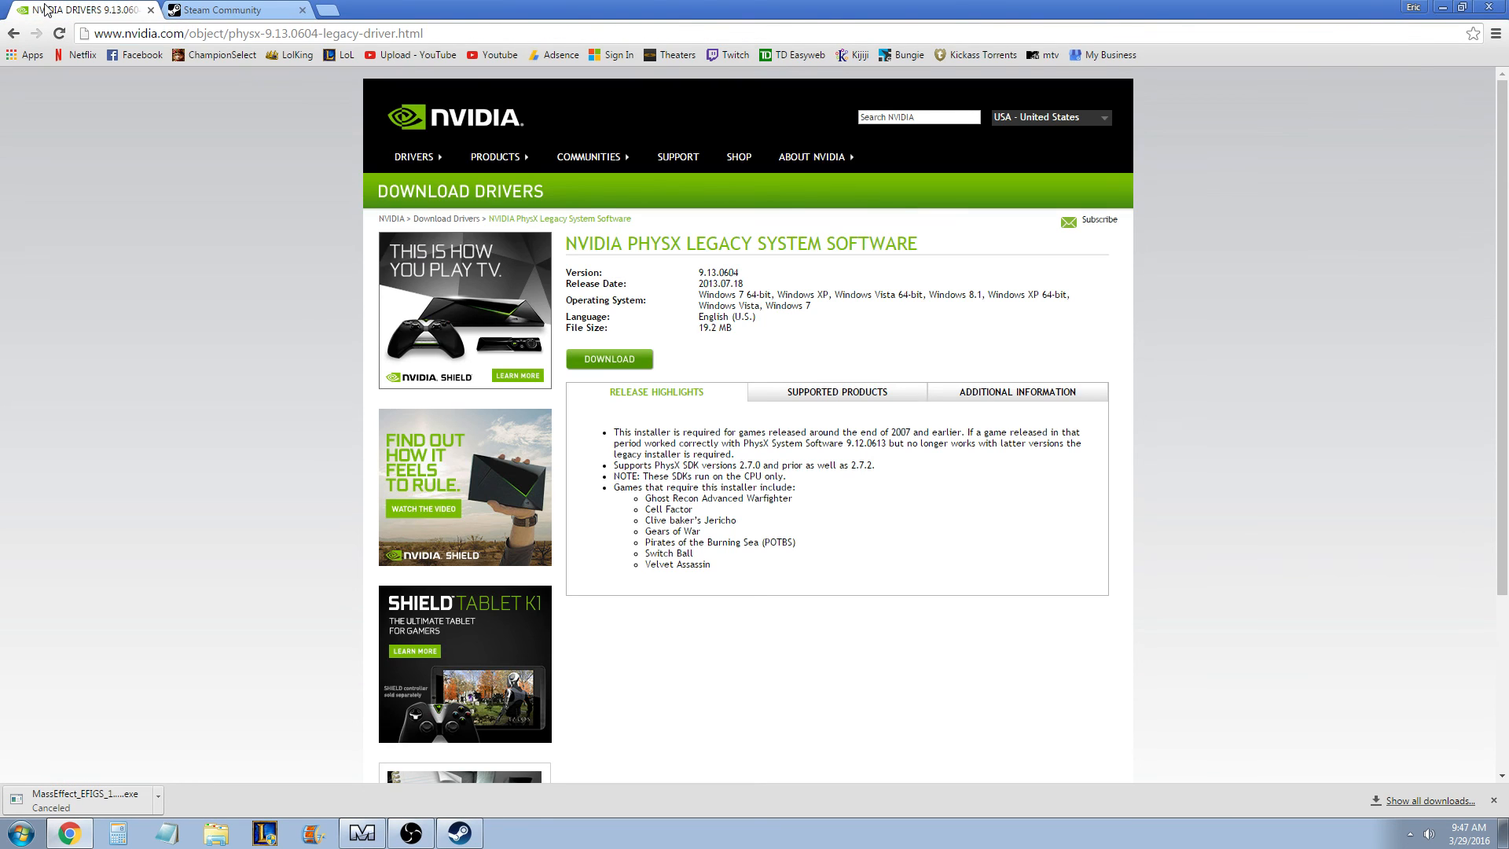
mouse_move(698, 457)
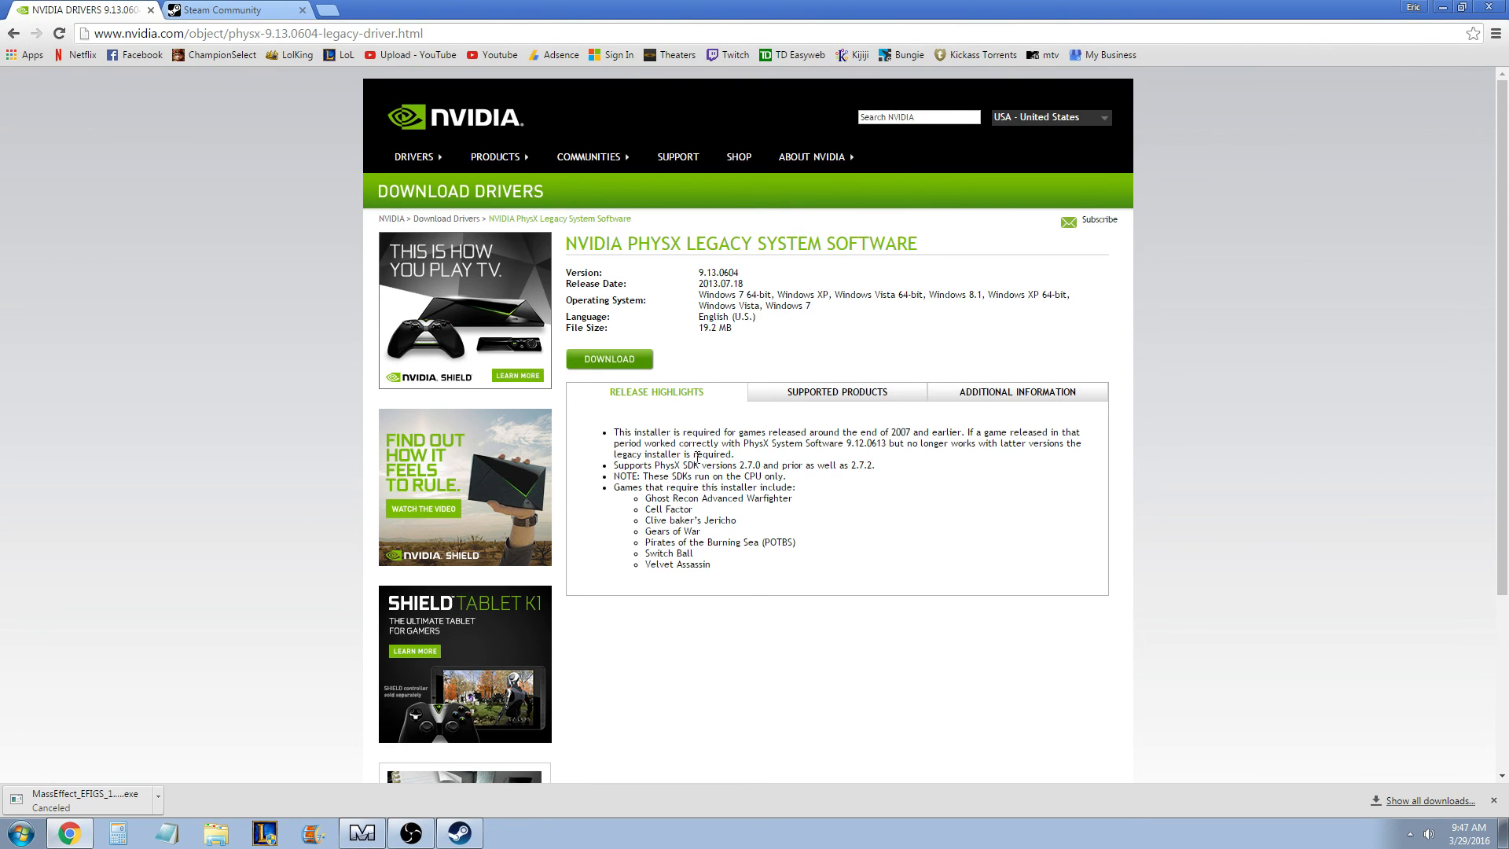
double_click(638, 432)
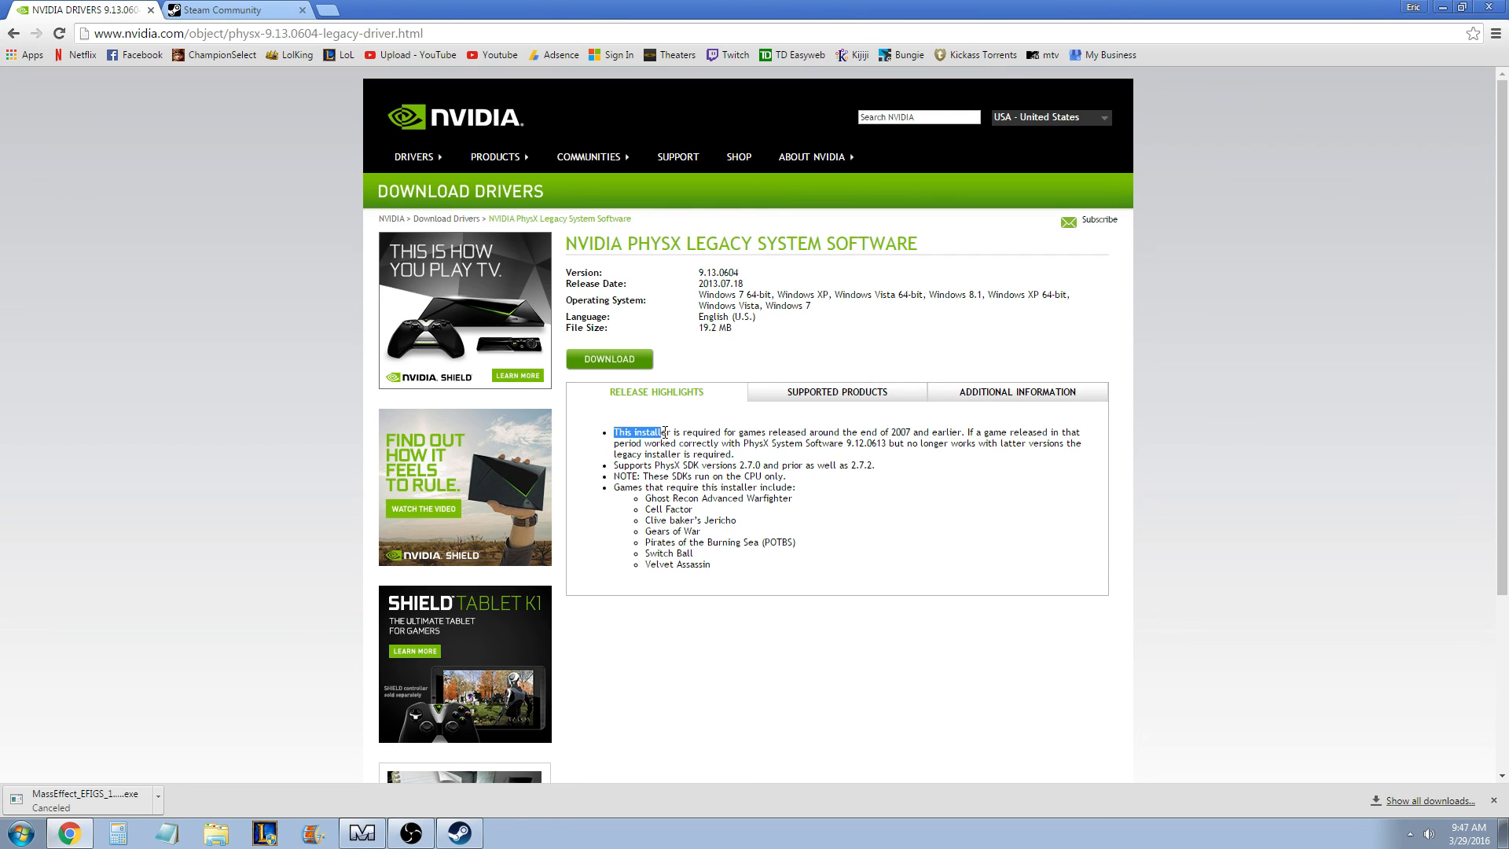
drag(612, 431, 954, 430)
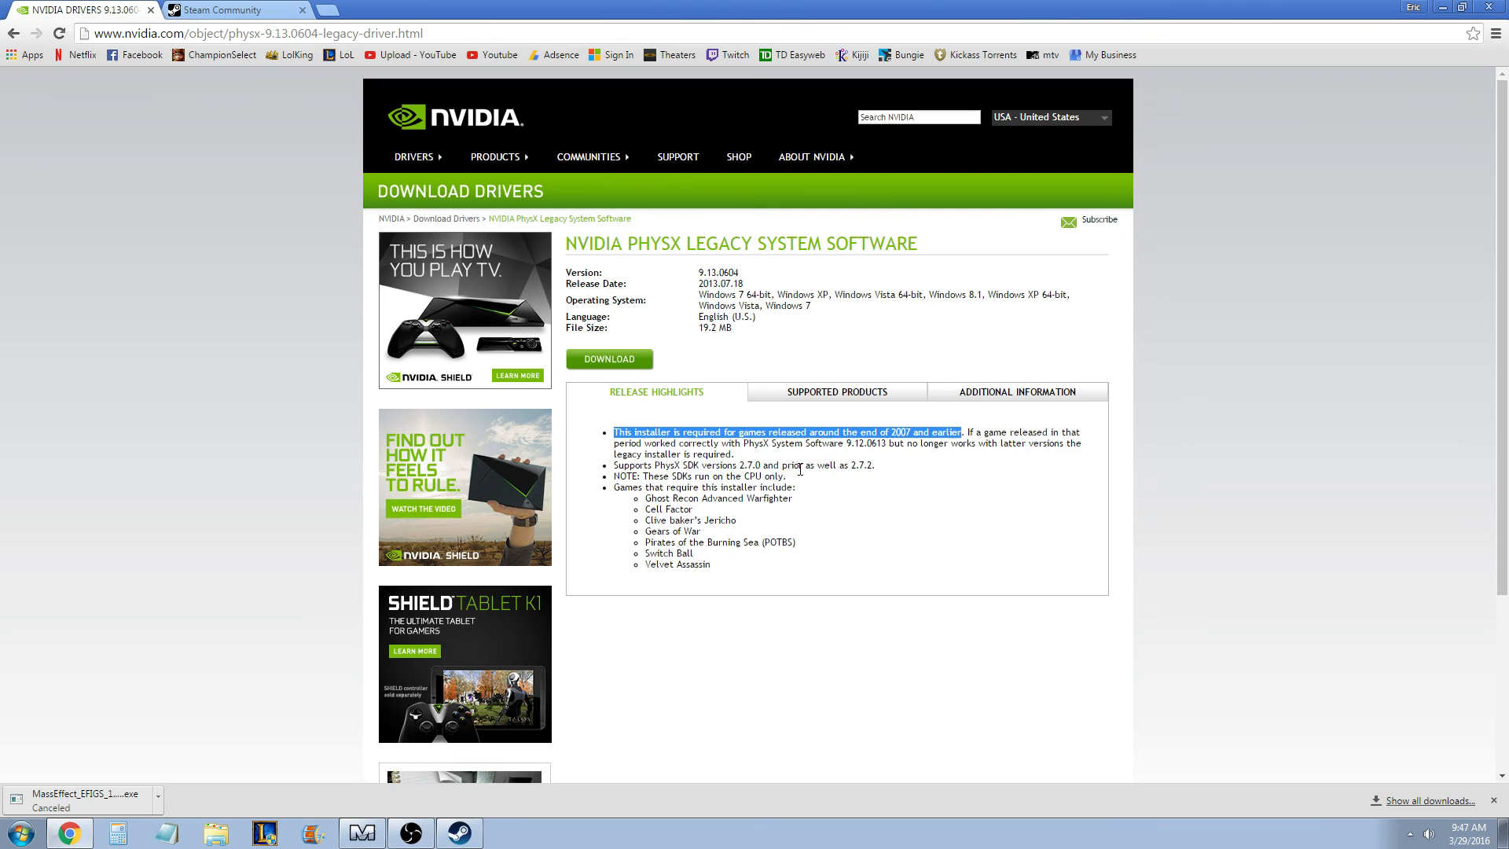
click(231, 8)
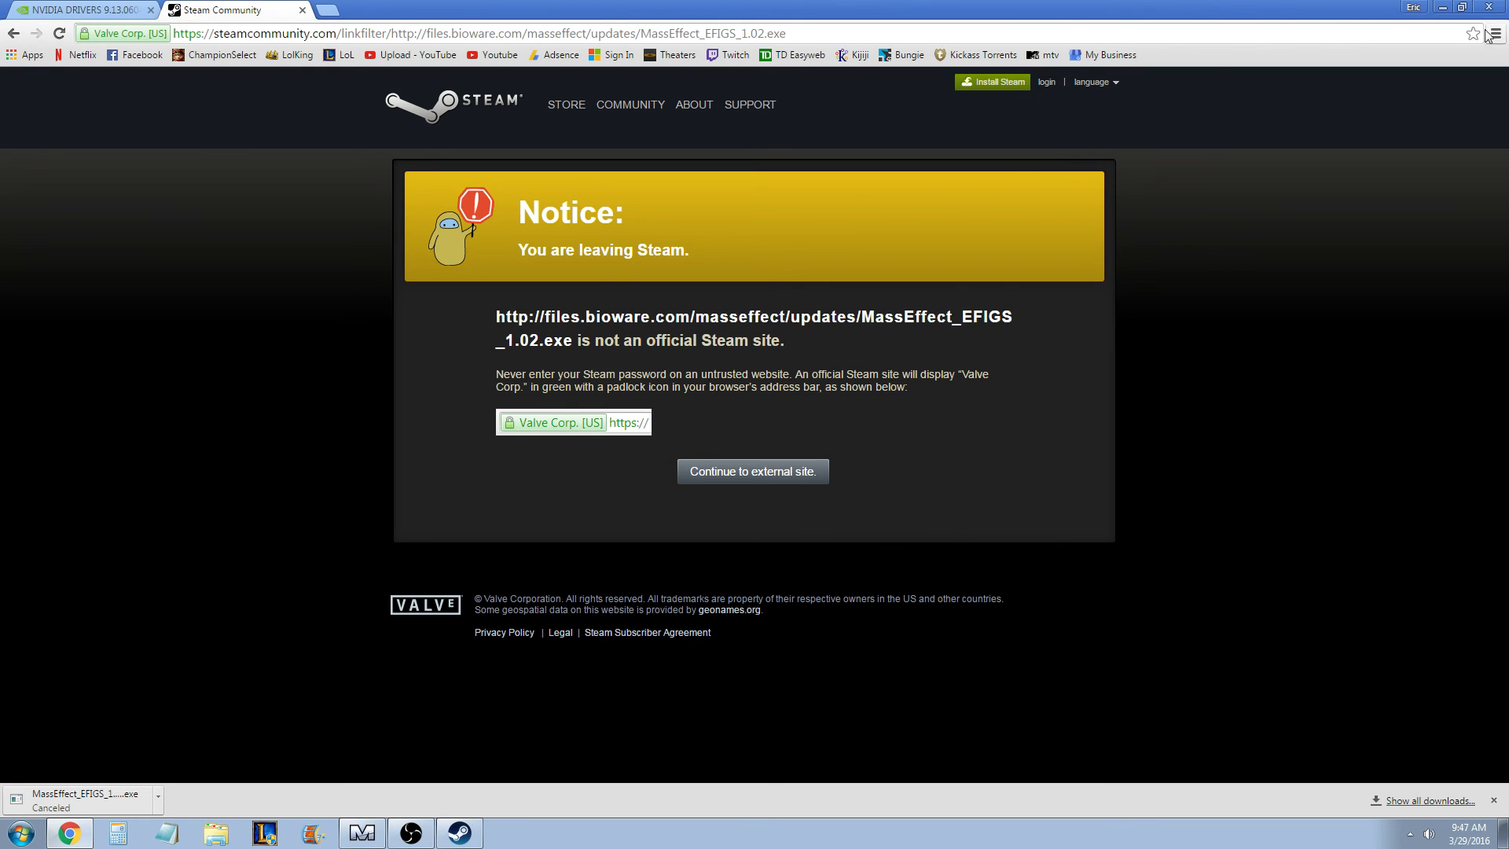
mouse_move(1449, 6)
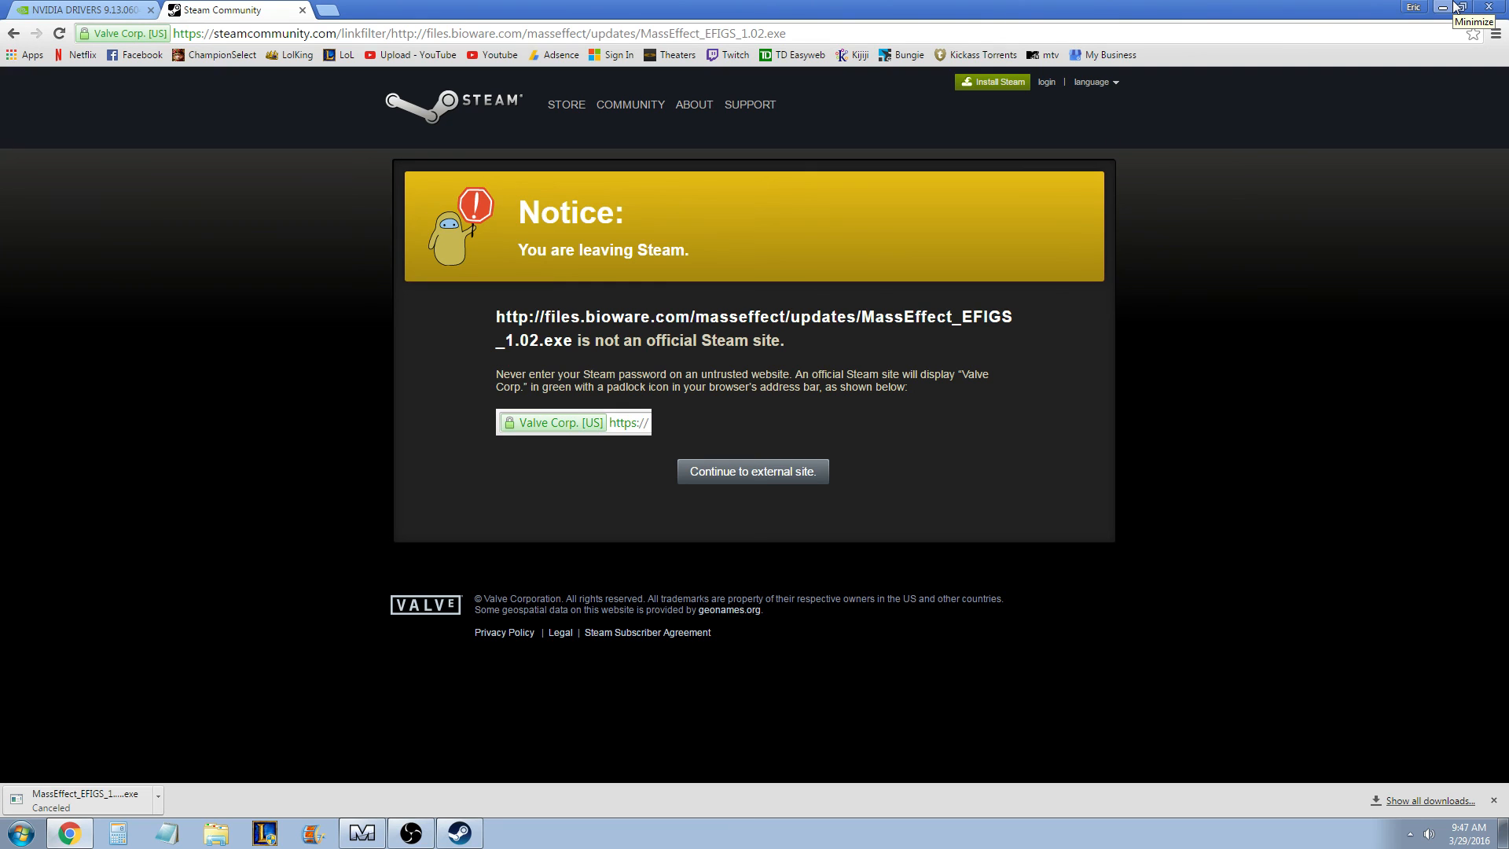
Step: Minimise Chrome and bring up the context menu for the MassEffectLauncher desktop shortcut
click(1449, 7)
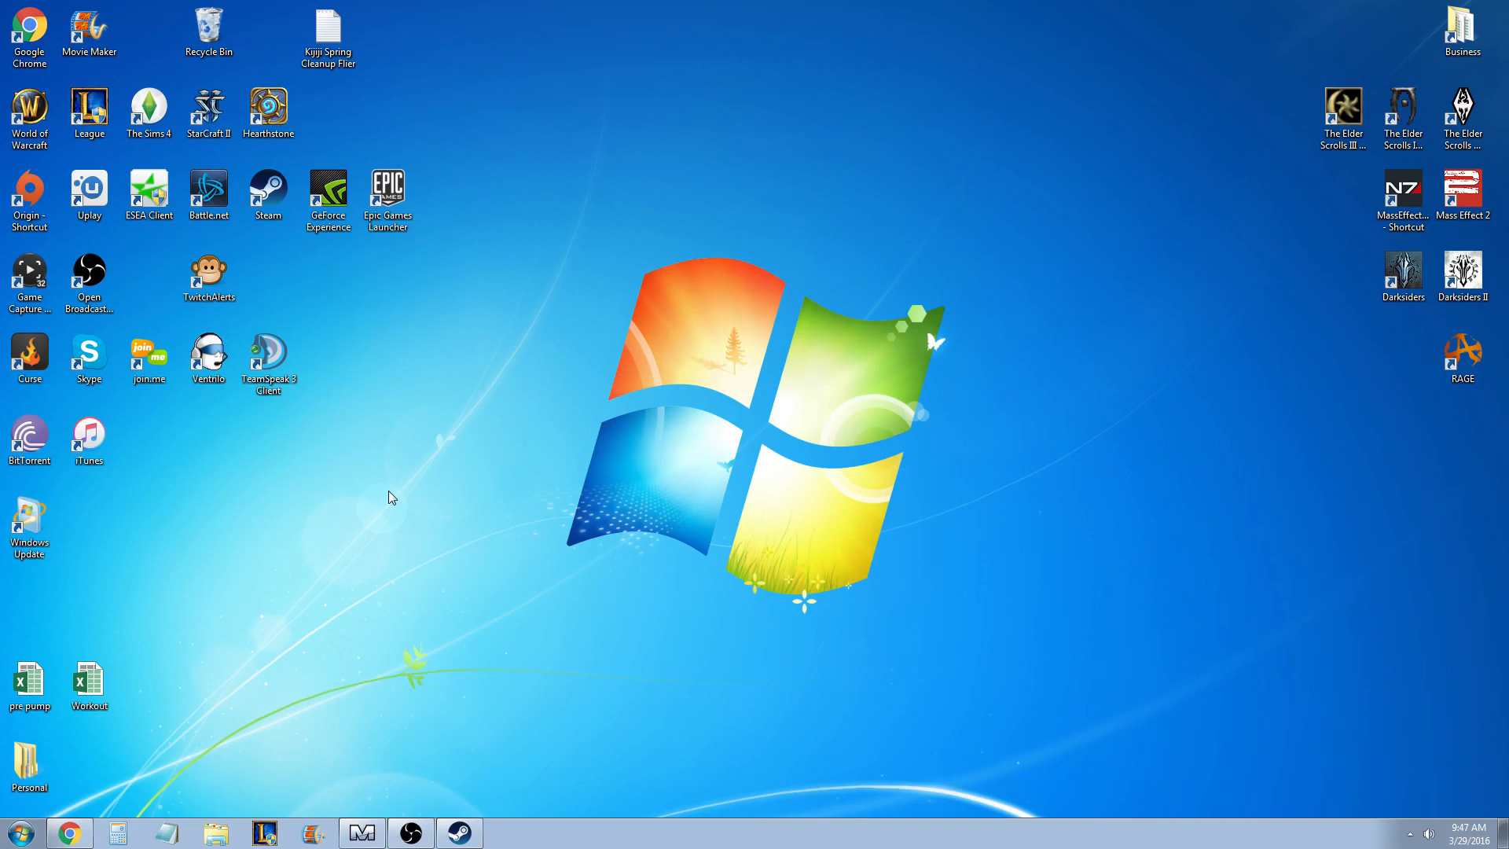
click(1402, 189)
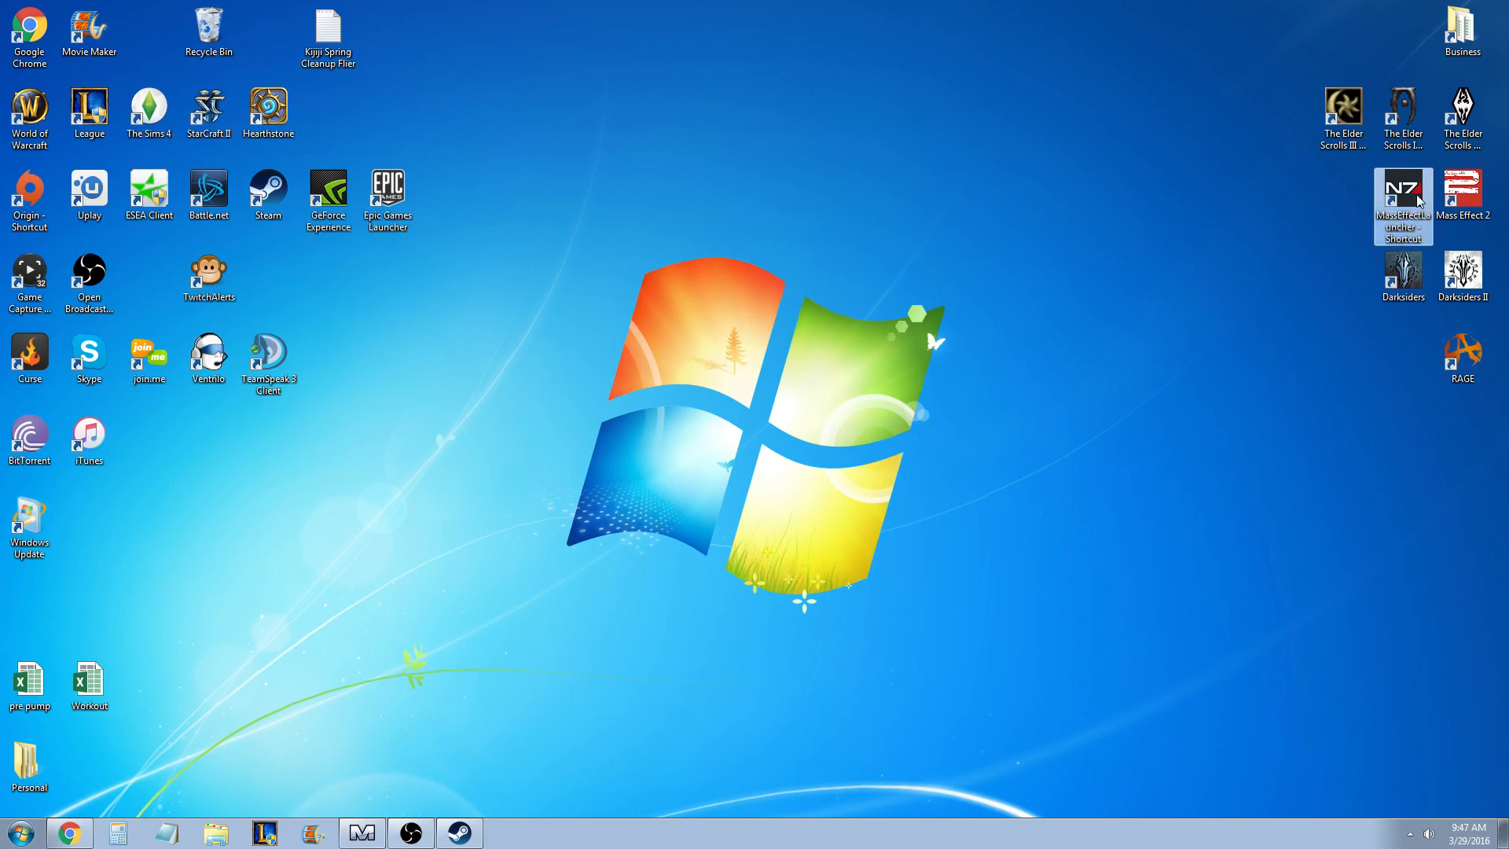
right_click(1403, 189)
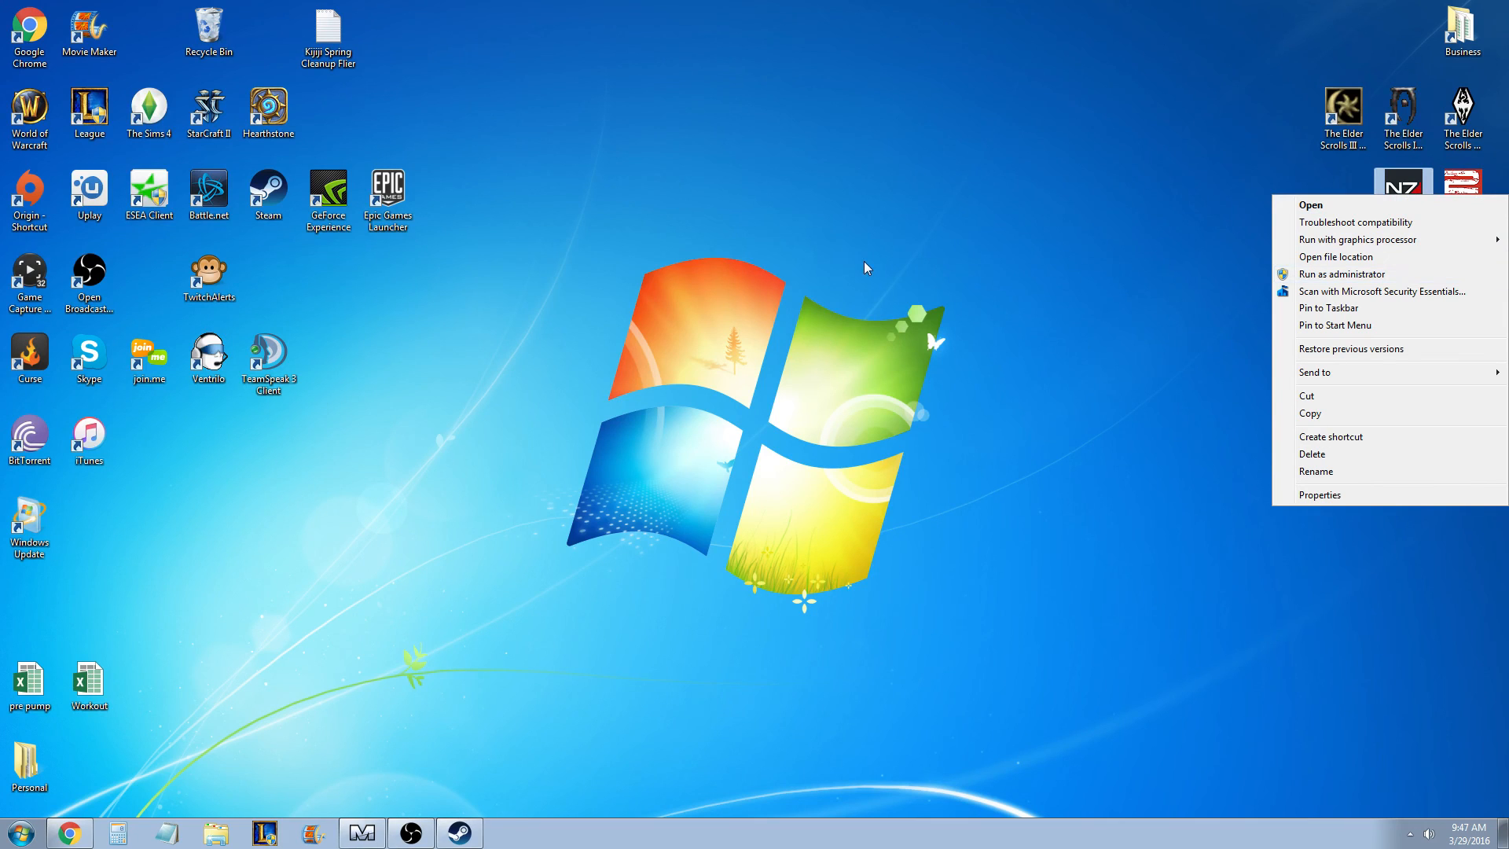